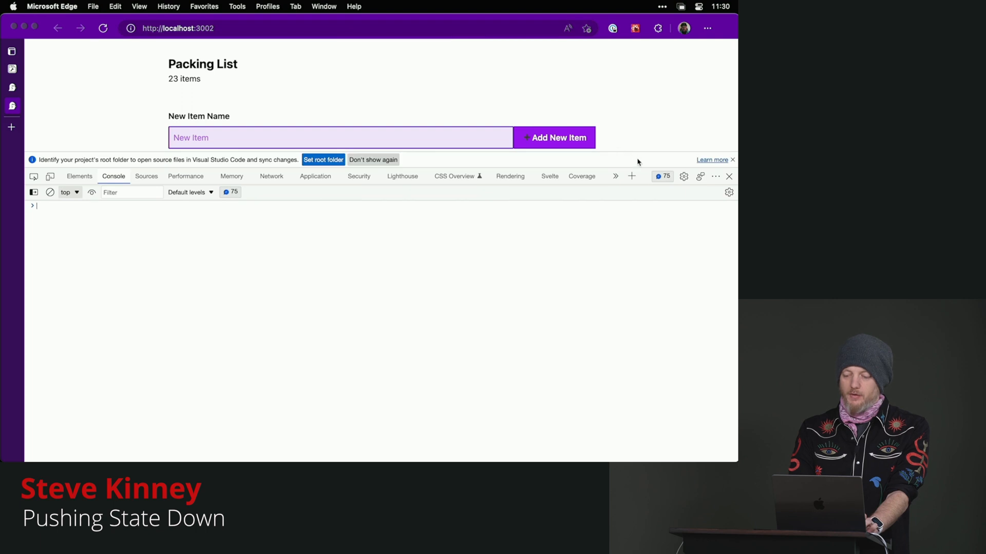
pyautogui.moveTo(647, 171)
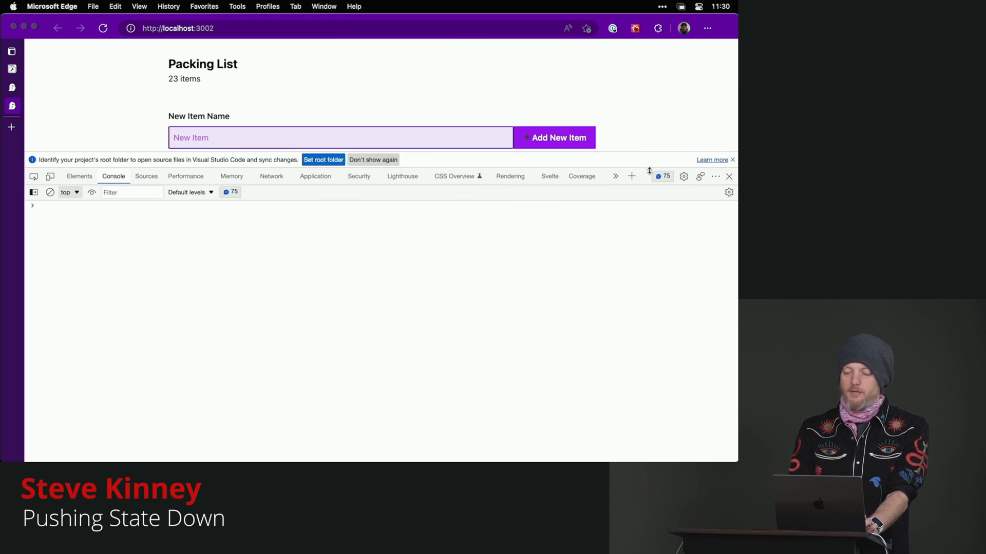
pyautogui.moveTo(630, 143)
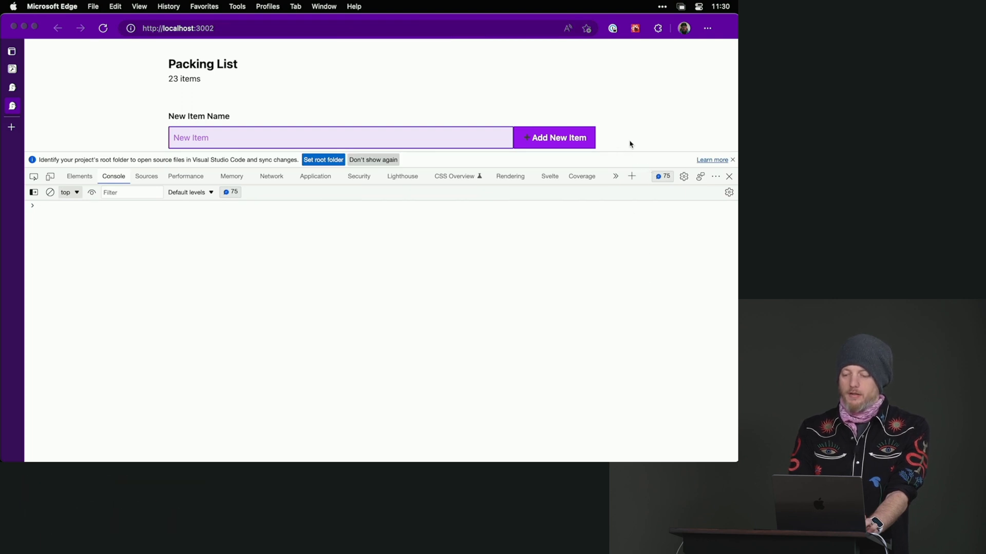
# Enlarge the page above DevTools, test-type letters into New Item Name, then clear the field.
pyautogui.moveTo(377, 168); pyautogui.dragTo(377, 213)
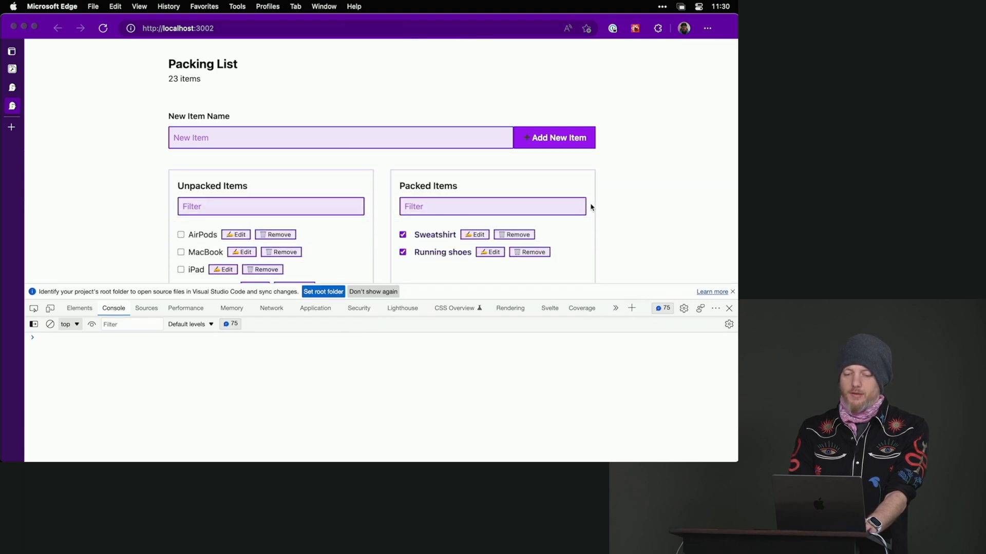
pyautogui.write('eee')
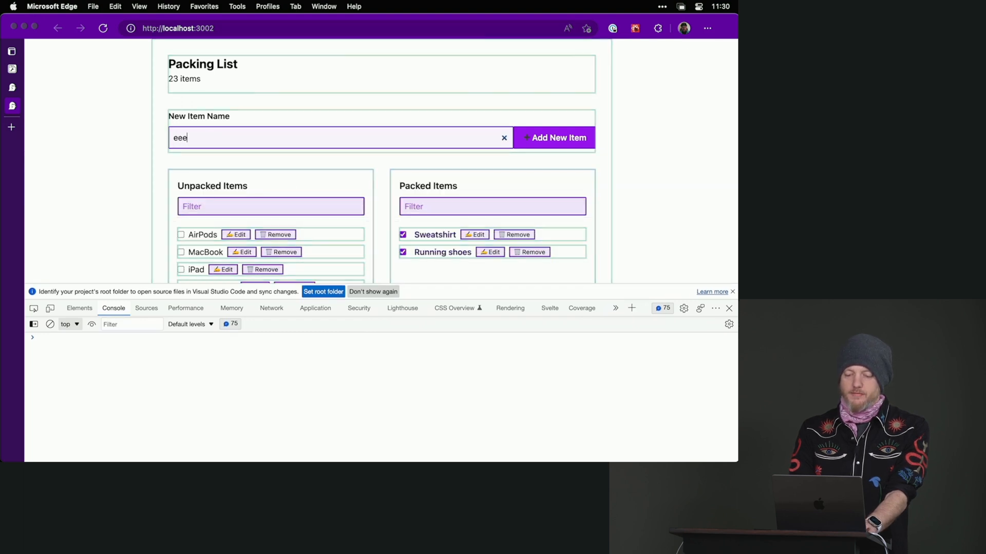
pyautogui.press('Backspace')
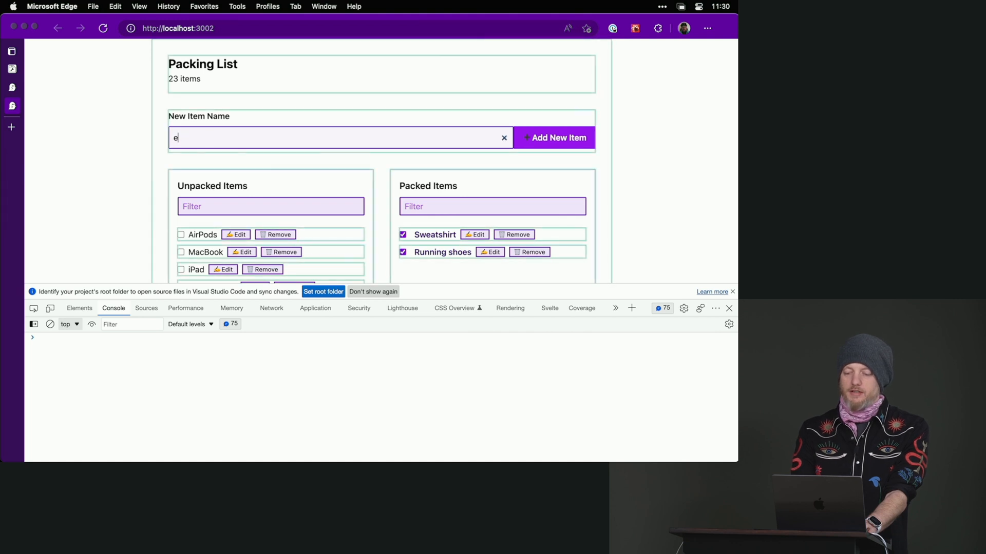
pyautogui.write('ee')
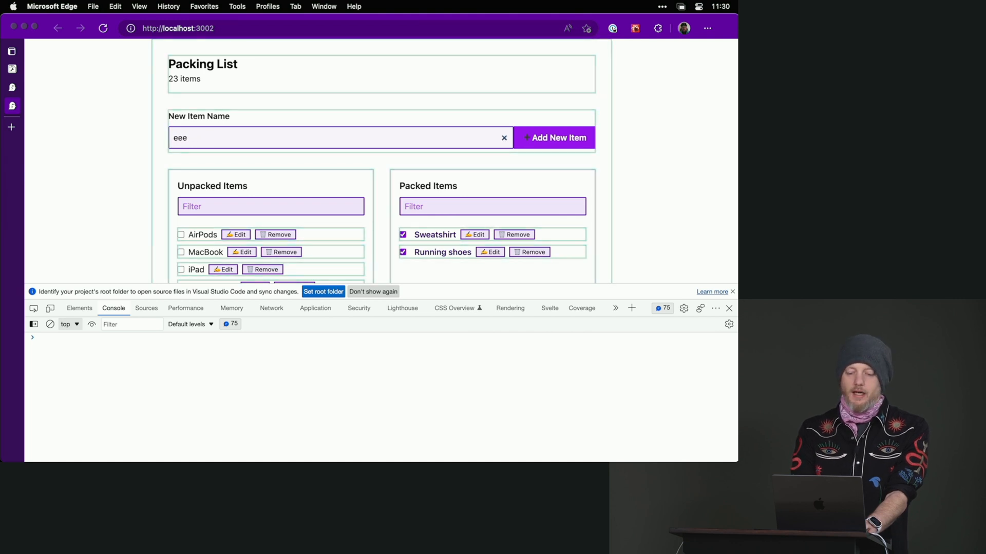
pyautogui.click(503, 138)
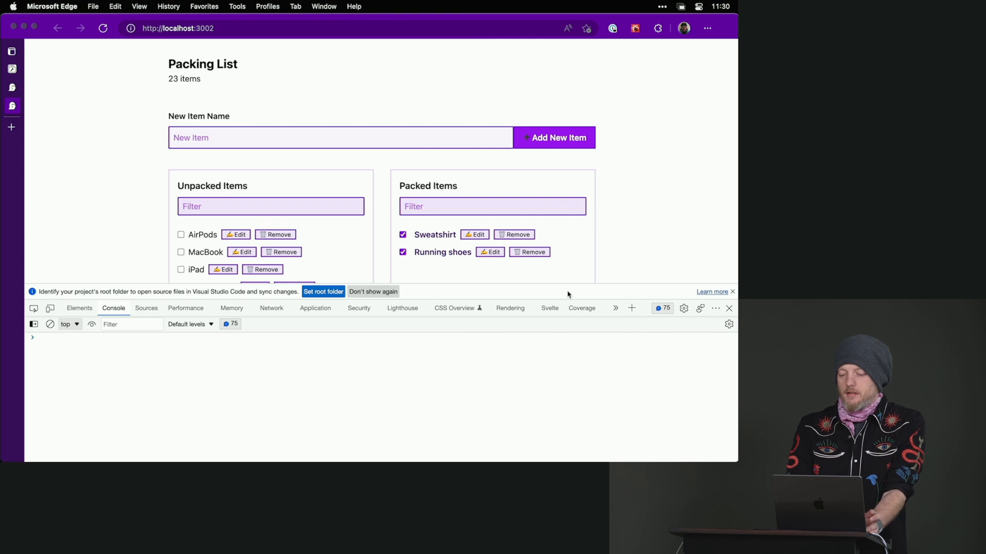
# Start a React Profiler recording and type 'wowow' into New Item Name.
pyautogui.click(615, 308)
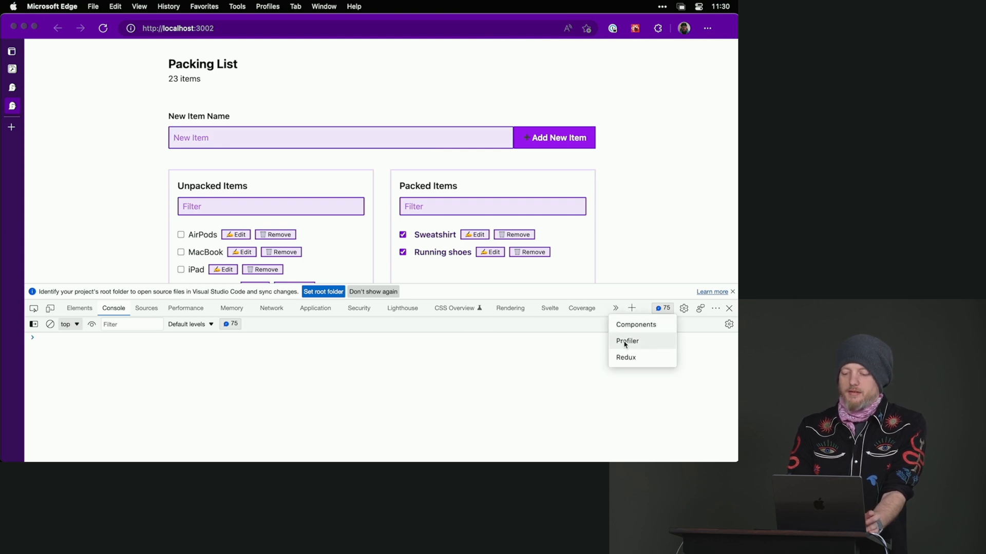
pyautogui.click(627, 341)
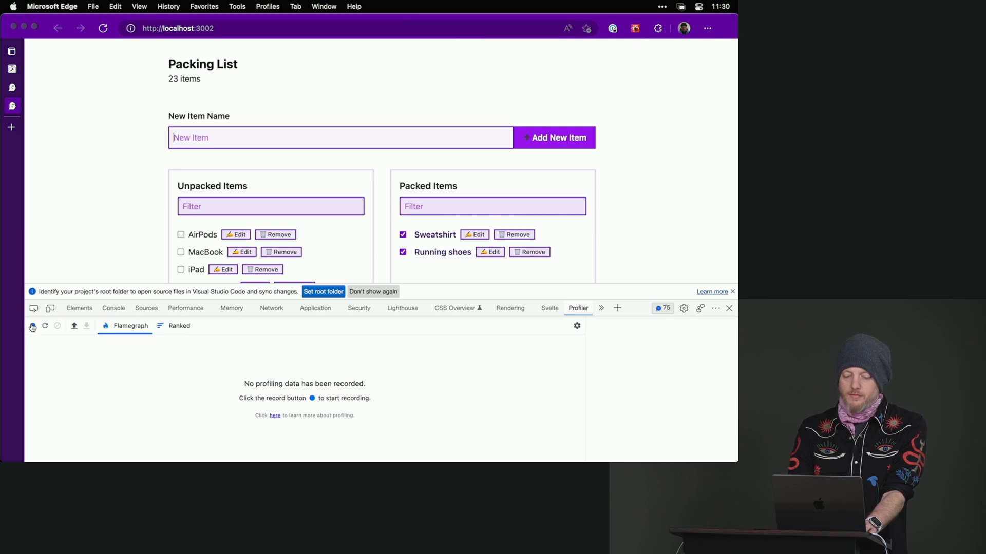
pyautogui.click(32, 325)
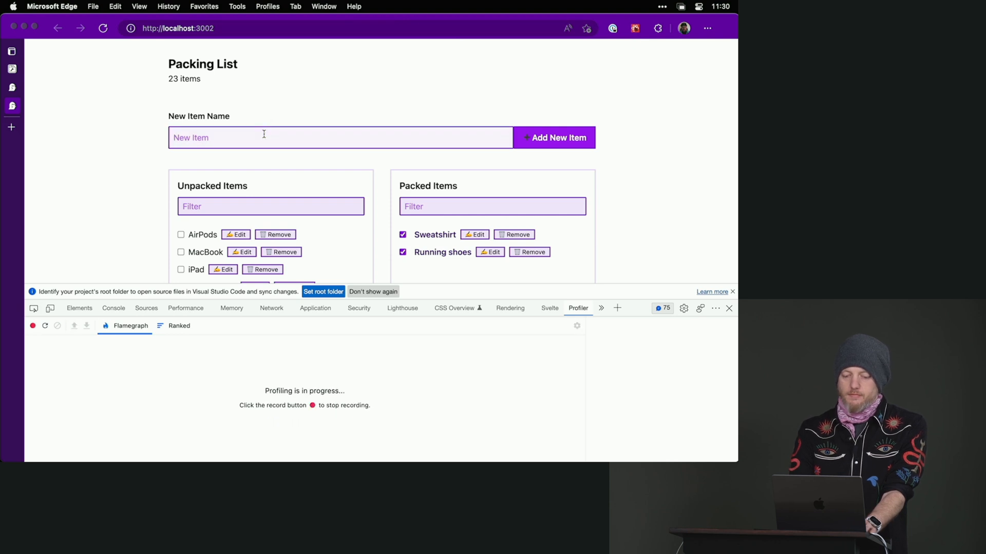
pyautogui.write('wowow')
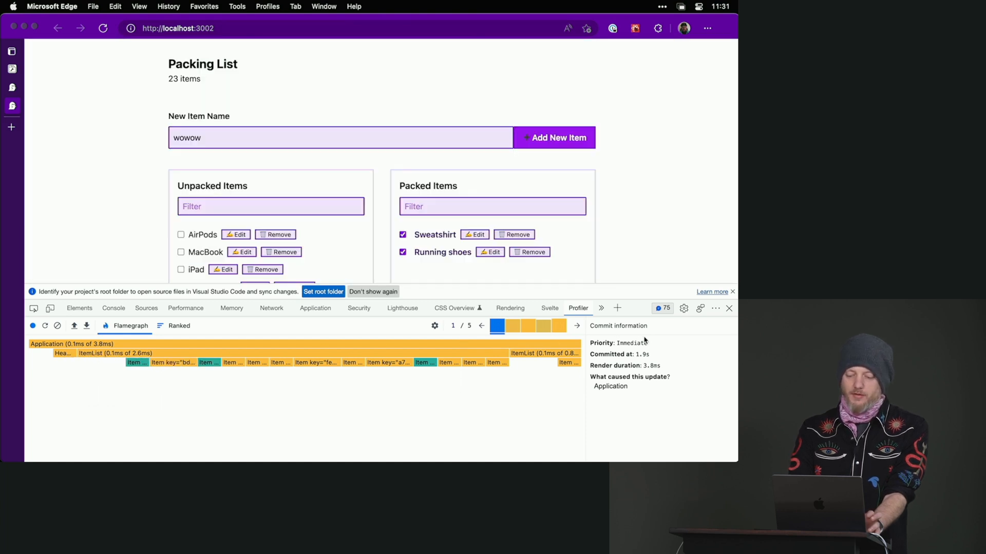
pyautogui.moveTo(426, 362)
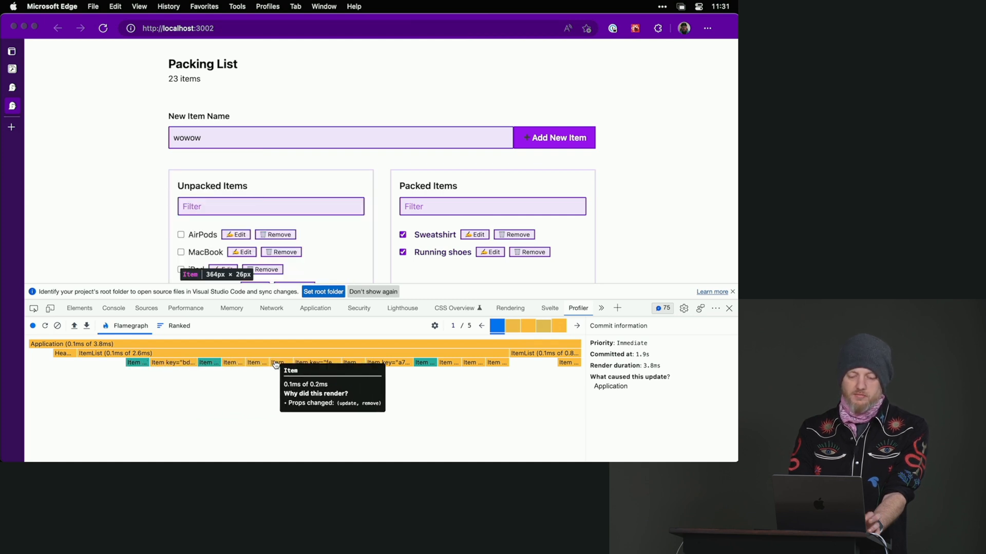
pyautogui.moveTo(326, 365)
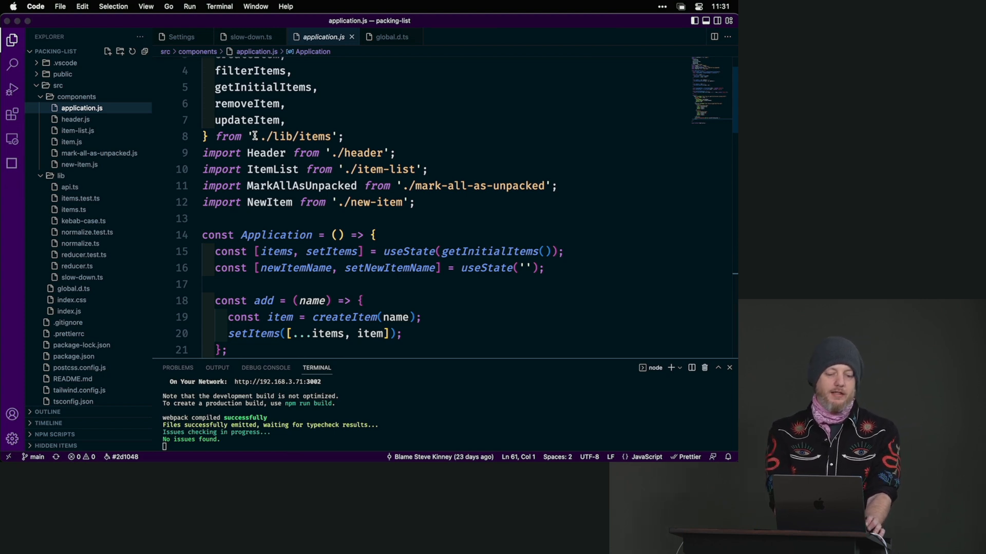
# Scroll application.js and select the newItemName variable in its useState line.
pyautogui.scroll(-3)
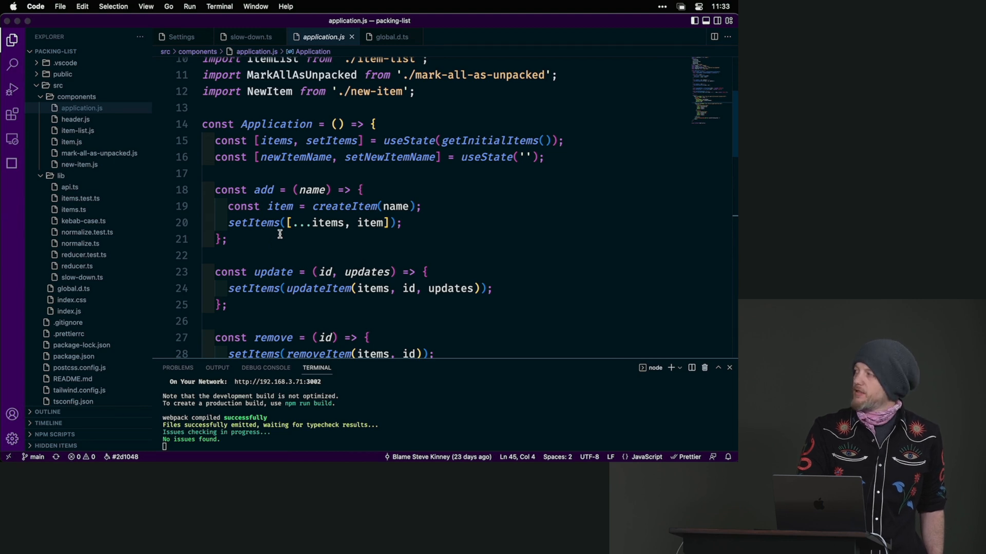
pyautogui.moveTo(264, 190)
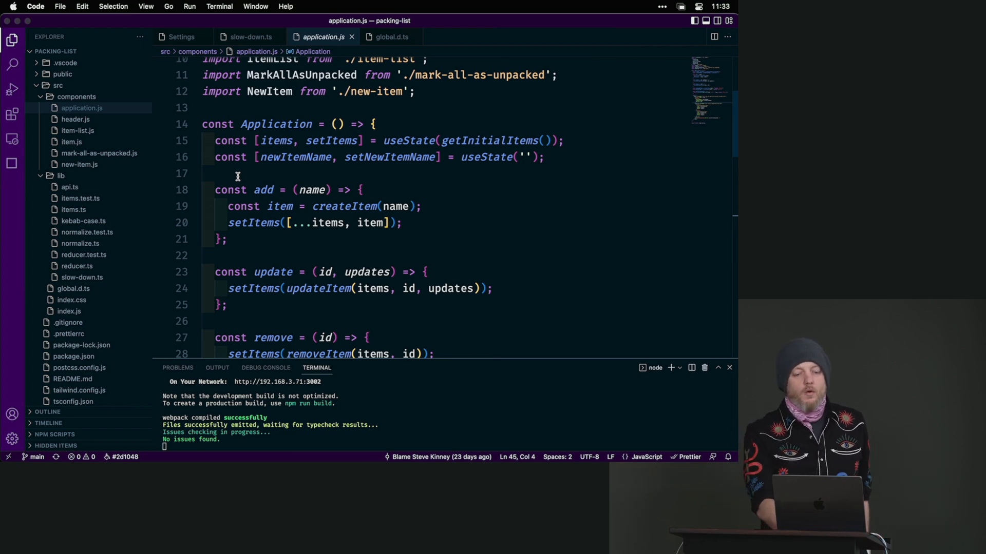
pyautogui.doubleClick(294, 157)
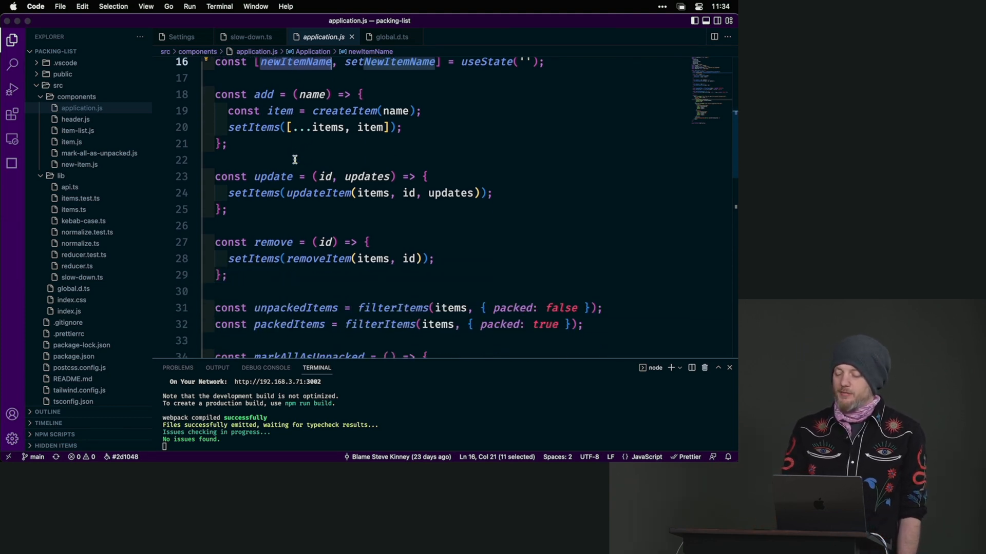
# Follow newItemName from Application's JSX, where NewItem receives it, into new-item.js.
pyautogui.rightClick(289, 155)
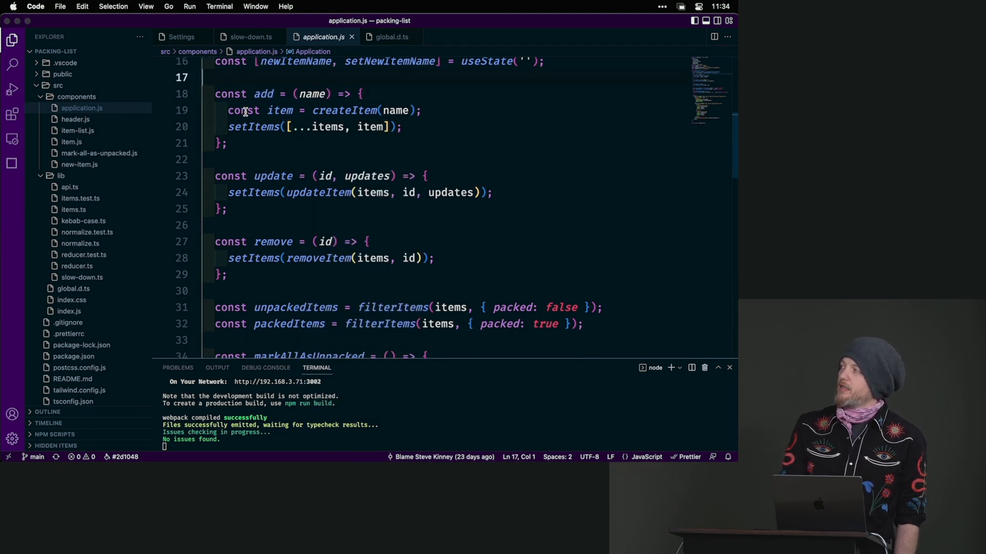
pyautogui.scroll(-3)
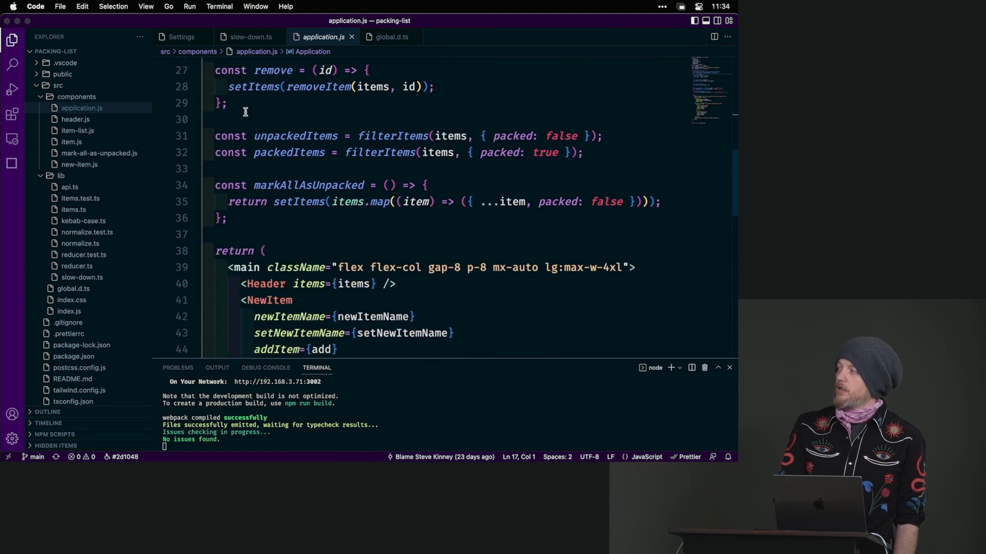
pyautogui.scroll(-3)
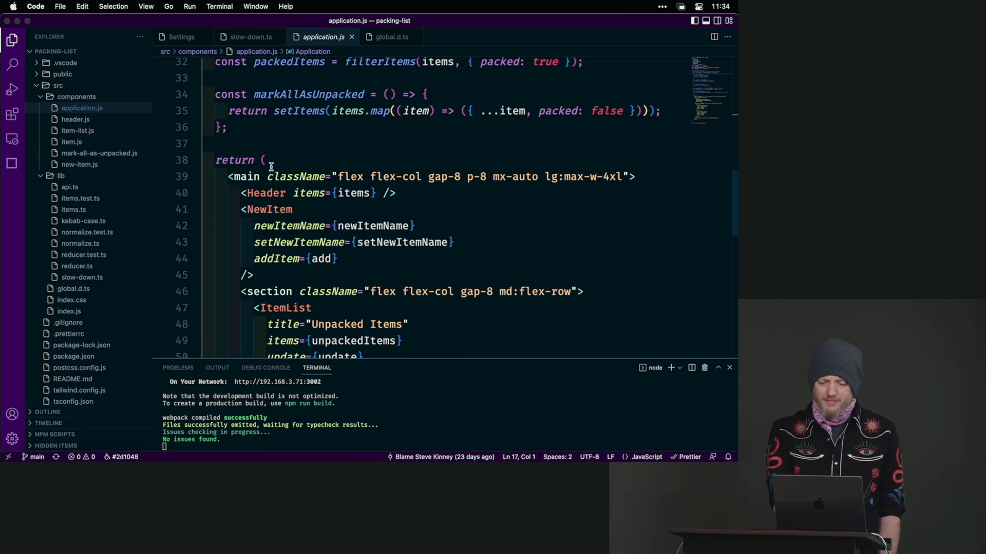
pyautogui.doubleClick(376, 226)
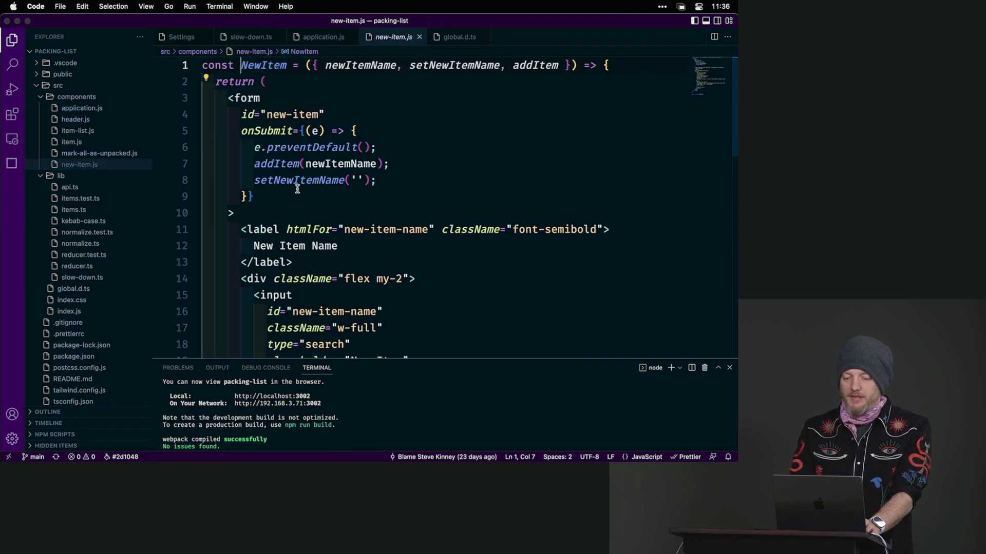
# Replace NewItem's newItemName props with const [newItemName, setNewItemName] = useState('') imported from react.
pyautogui.doubleClick(360, 66)
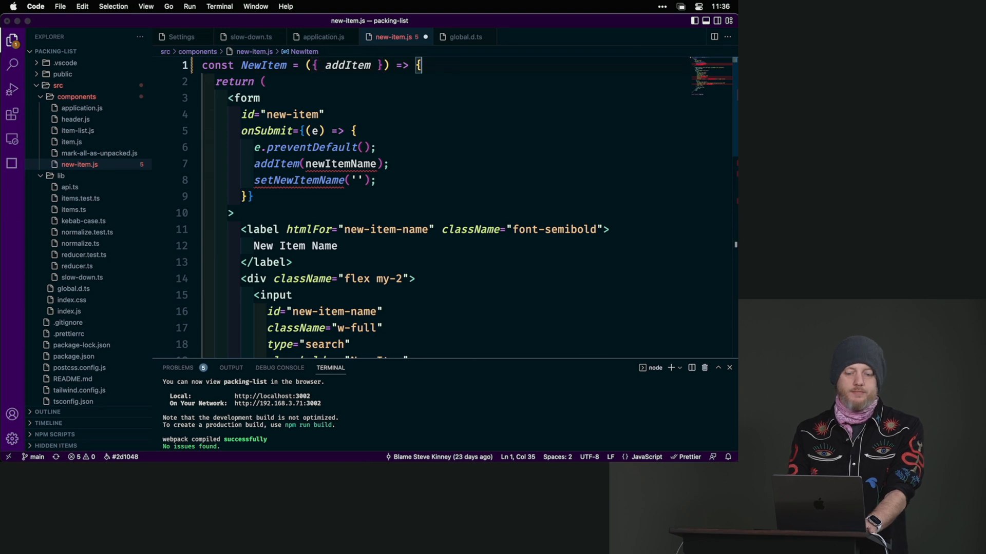
pyautogui.write('const []')
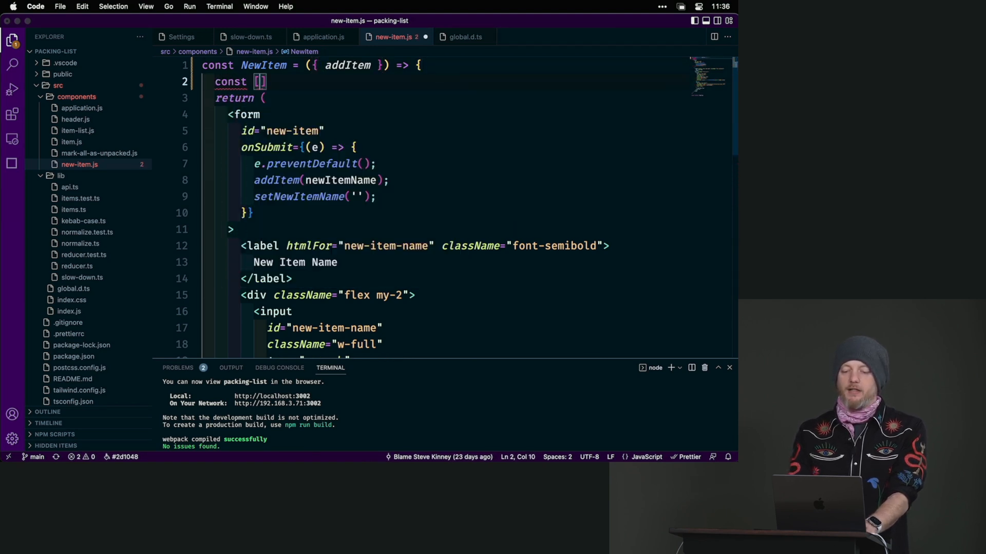
pyautogui.write('newItemName, setNewItemName,] =')
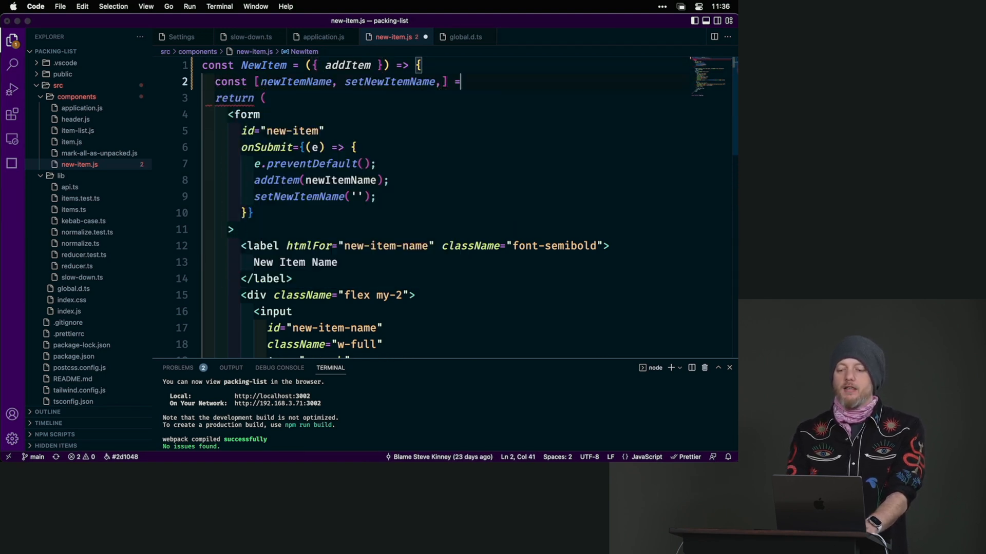
pyautogui.press('Backspace')
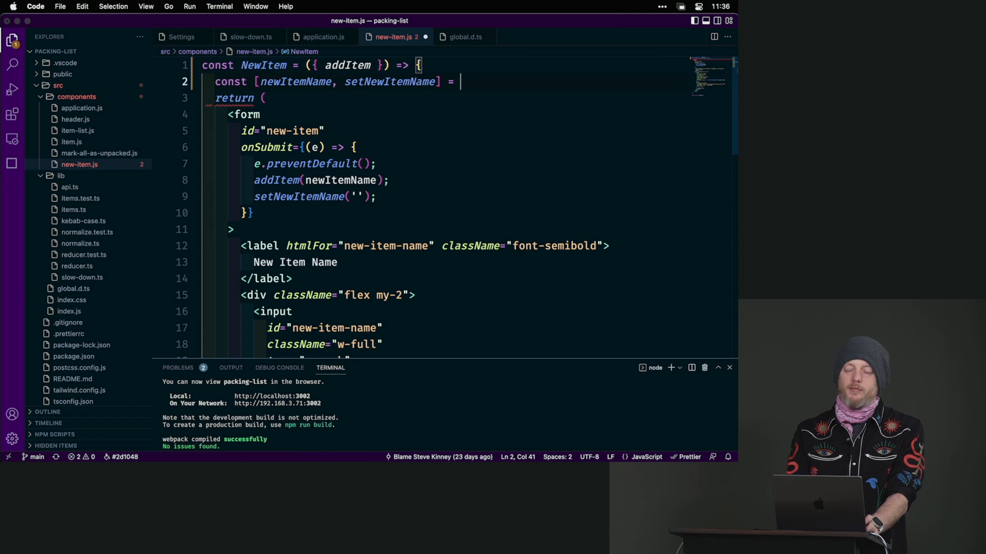
pyautogui.write('us')
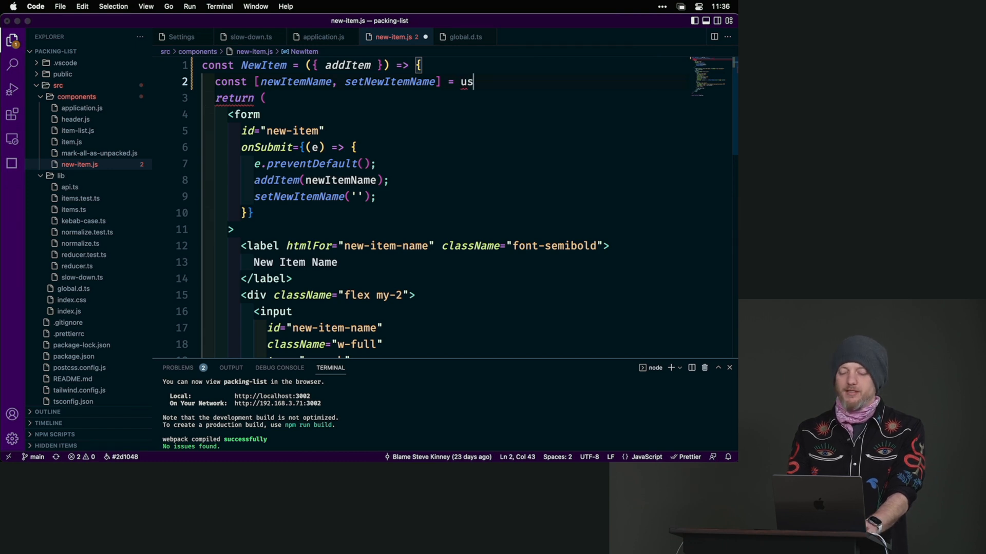
pyautogui.write('eState')
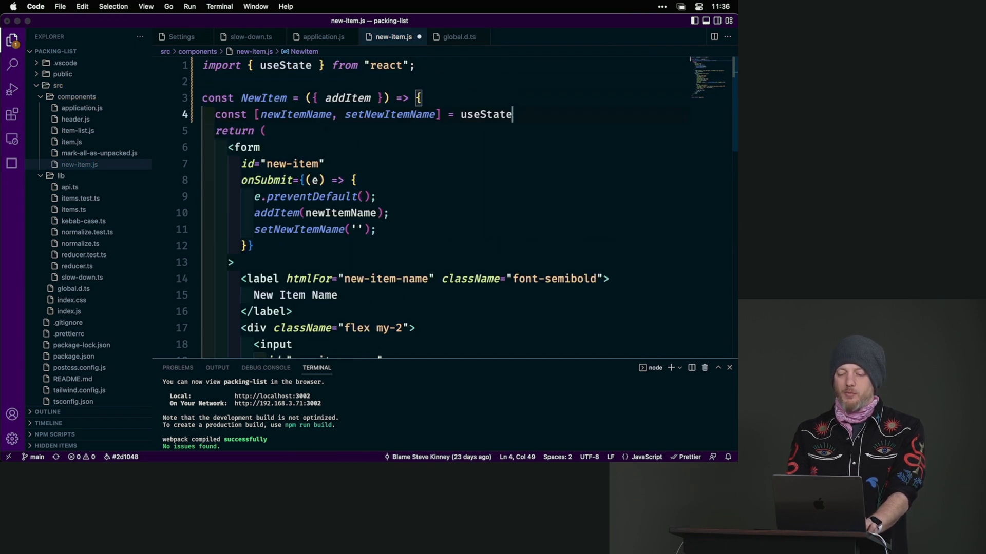
pyautogui.write('()')
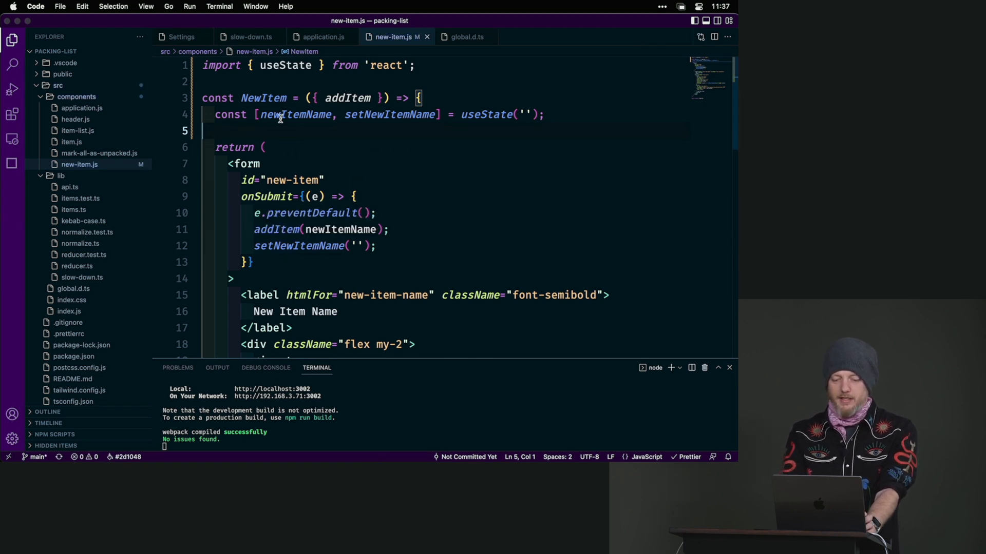
pyautogui.click(323, 37)
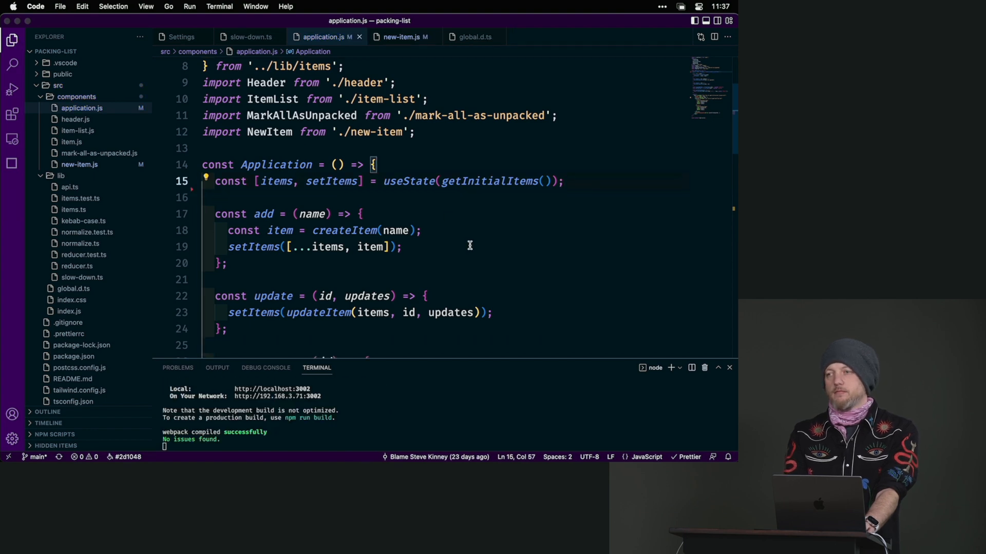
# Delete Application's newItemName state and wrap getInitialItems() in an arrow function inside useState.
pyautogui.scroll(-3)
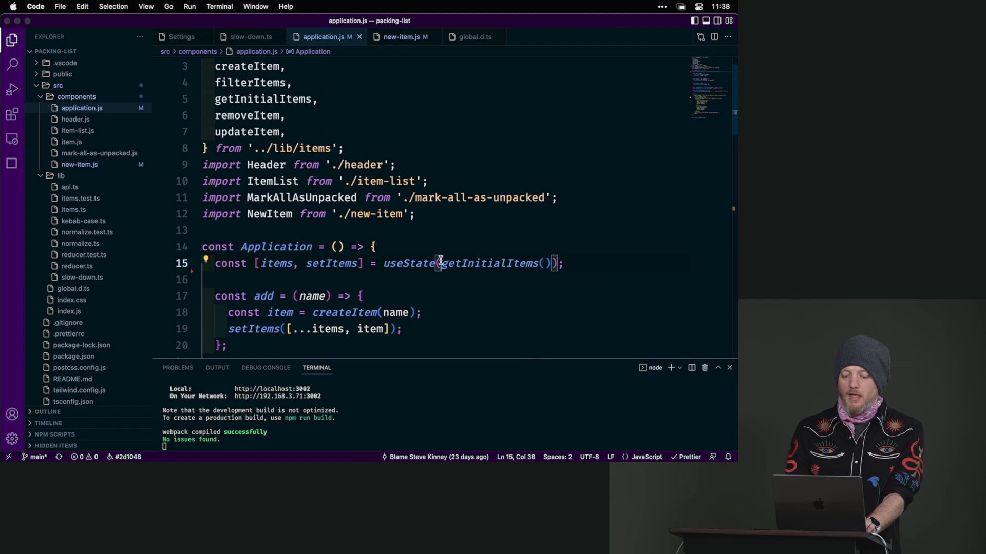
pyautogui.write('() =>')
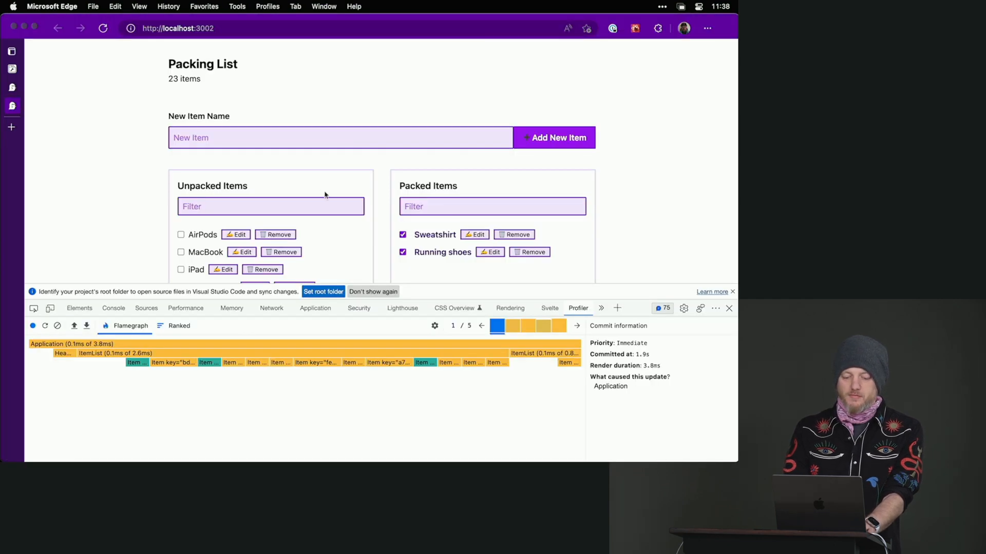
pyautogui.moveTo(70, 344)
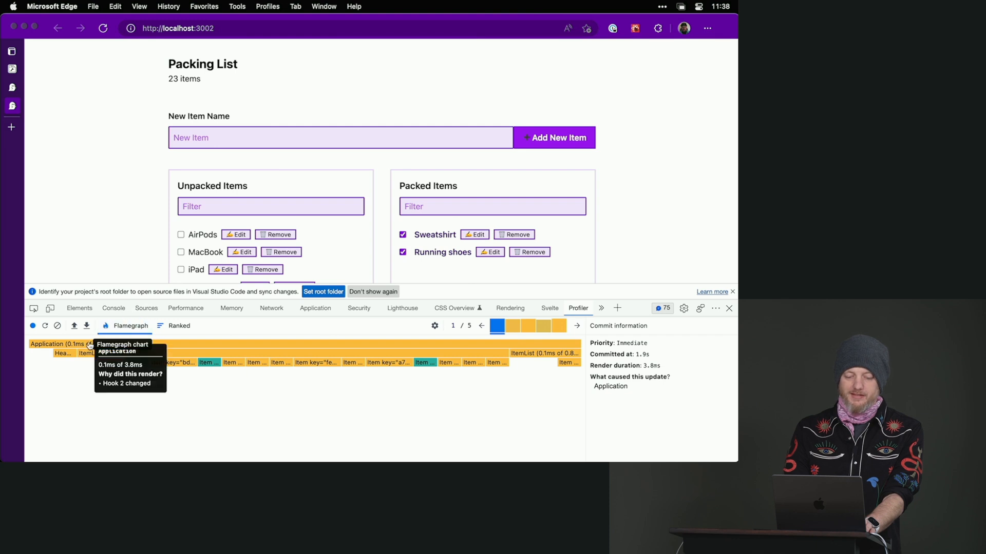
# Show 'Why did this render?' for Application in the flamegraph while test-typing in New Item Name.
pyautogui.click(71, 344)
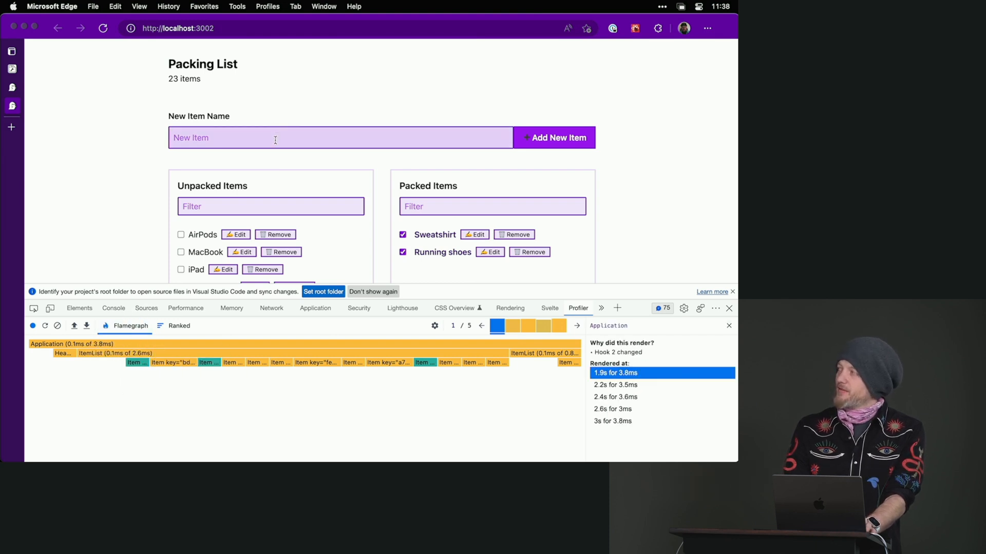
pyautogui.write('Wo')
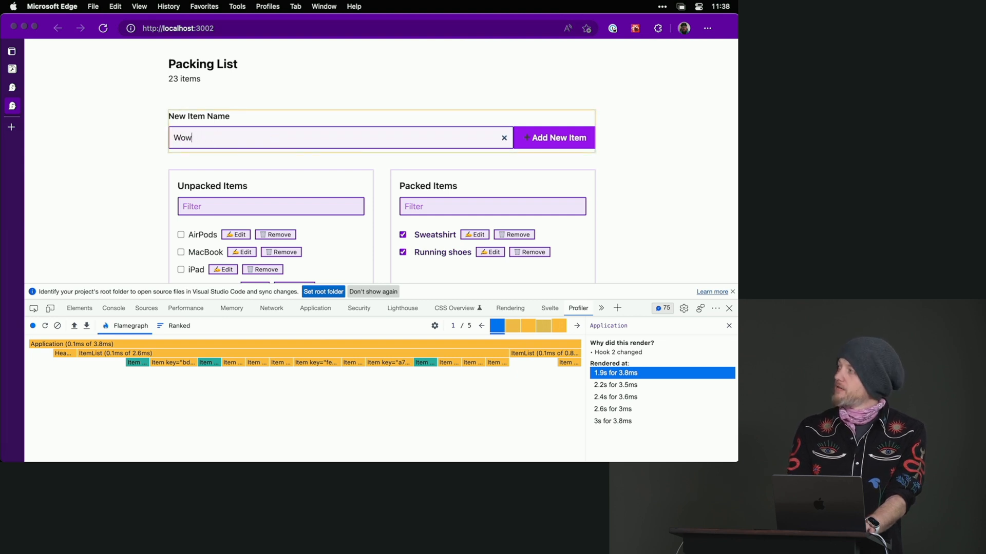
pyautogui.write('wow')
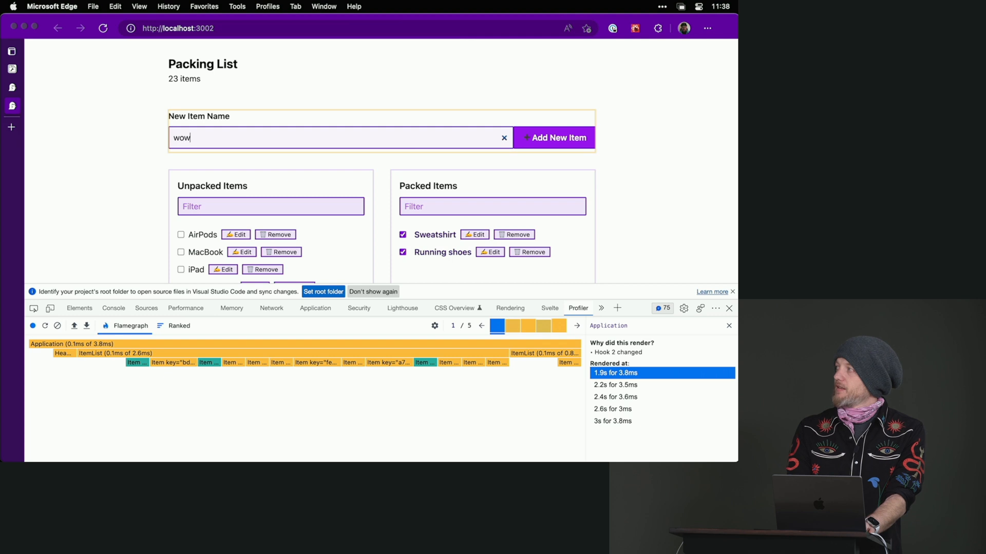
pyautogui.click(503, 137)
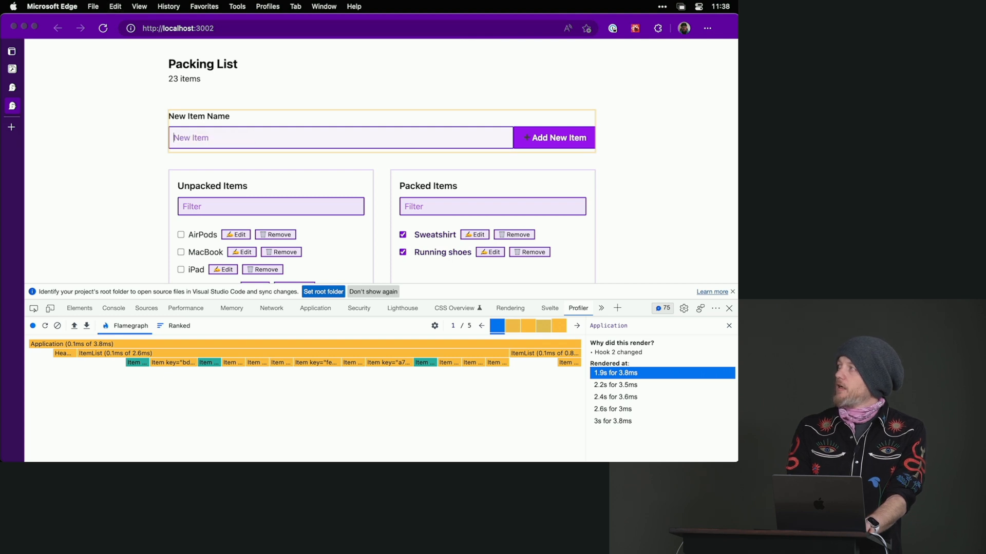
pyautogui.write('owowowowo')
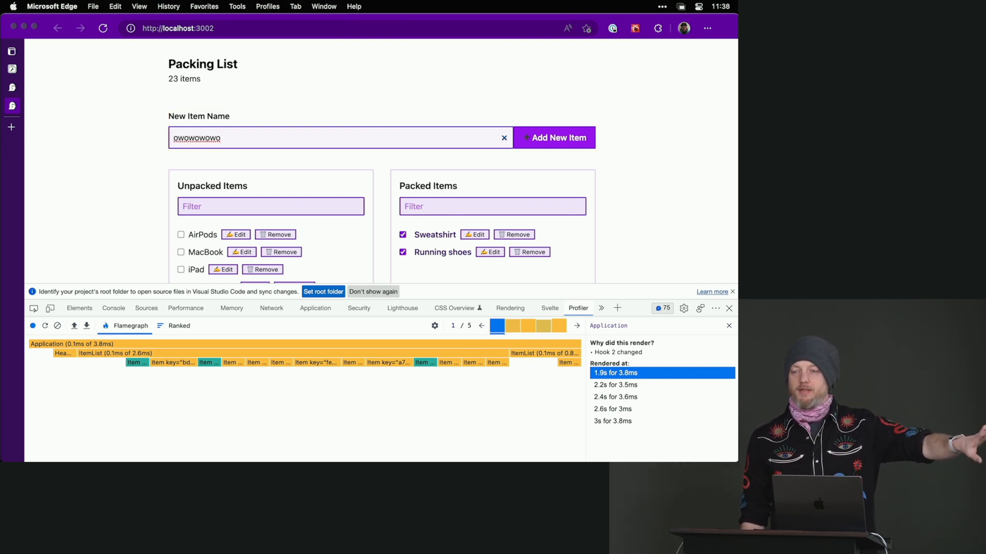
pyautogui.moveTo(395, 168)
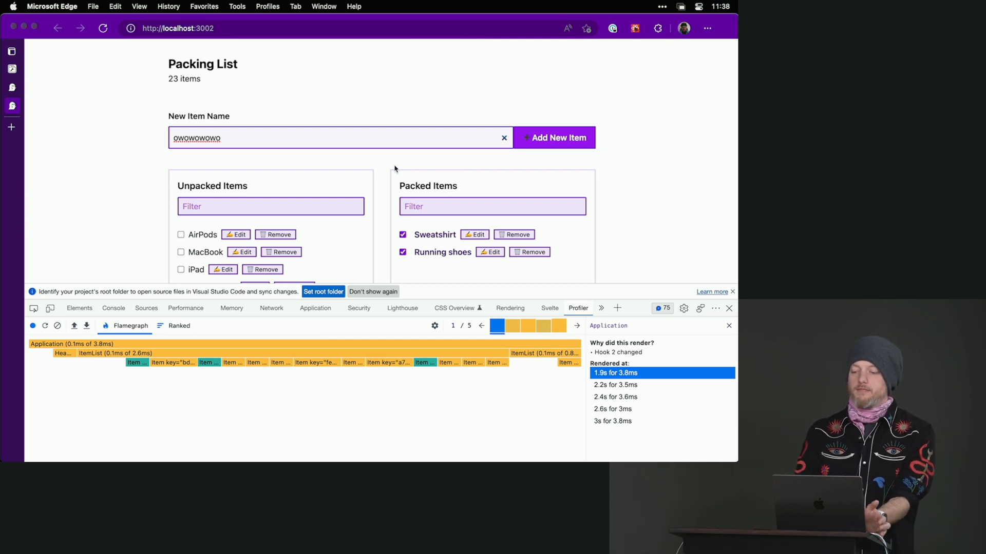
pyautogui.click(558, 138)
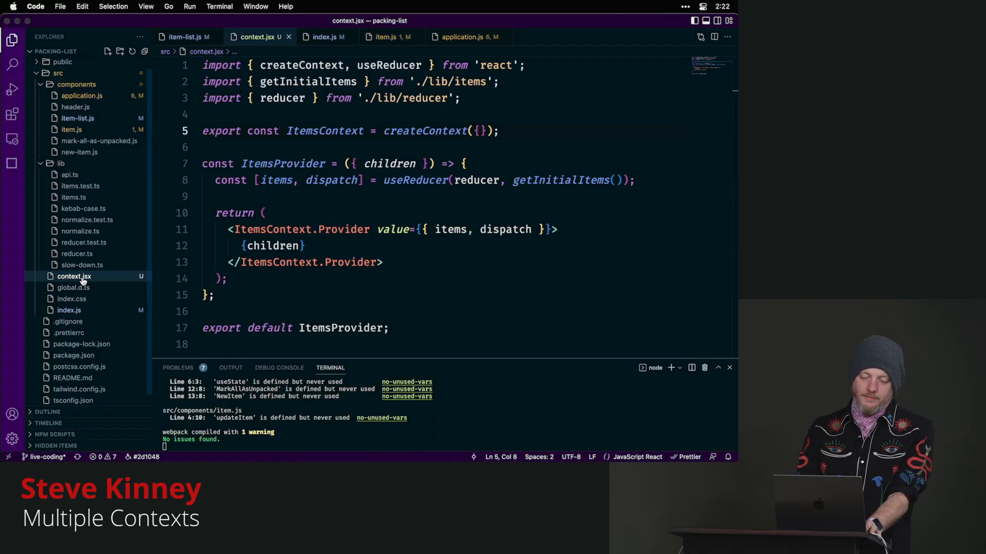
pyautogui.moveTo(344, 229)
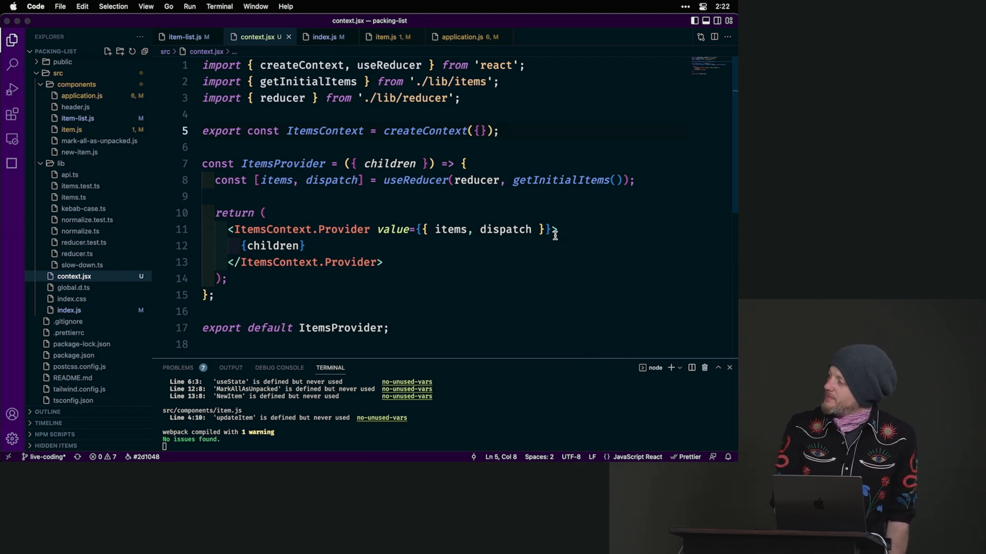
pyautogui.tripleClick(271, 246)
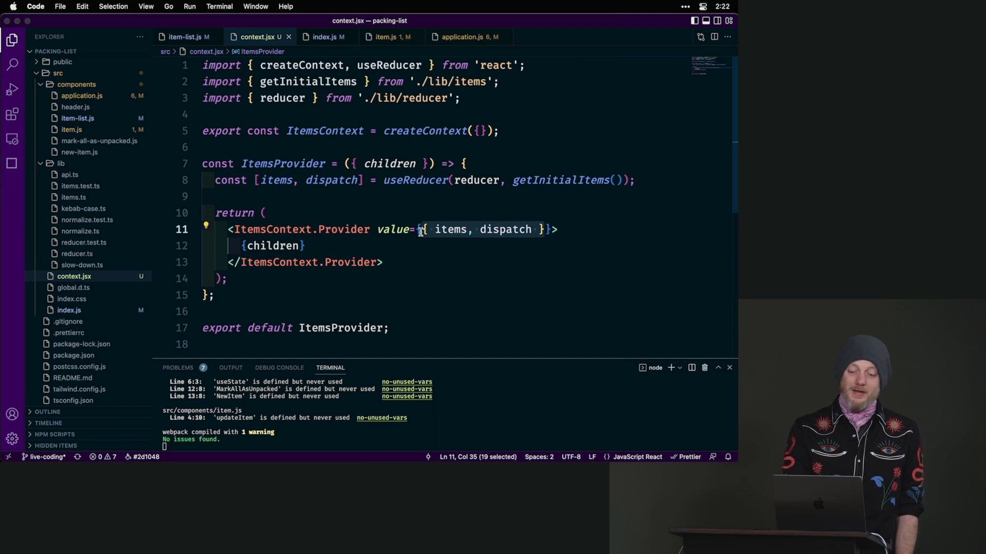
pyautogui.doubleClick(450, 229)
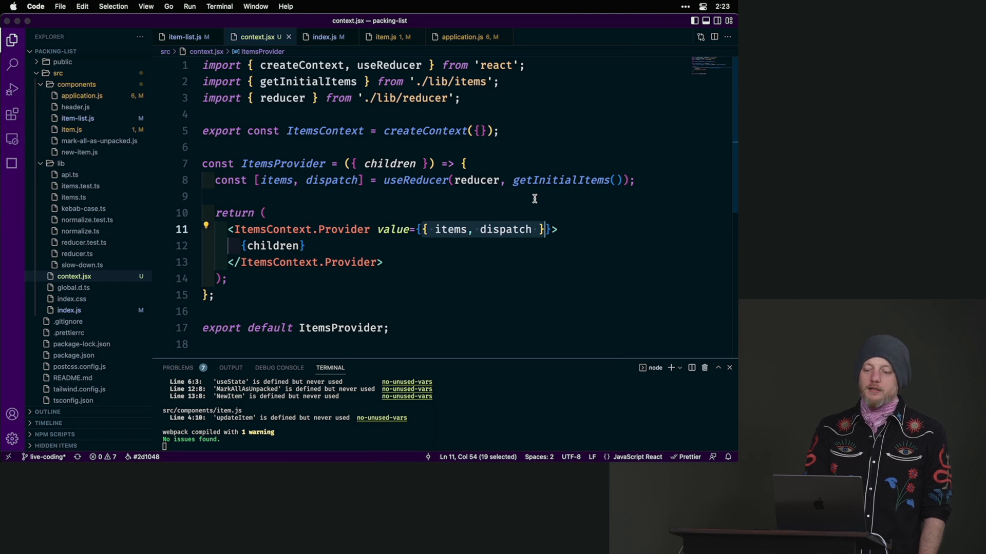
pyautogui.doubleClick(506, 229)
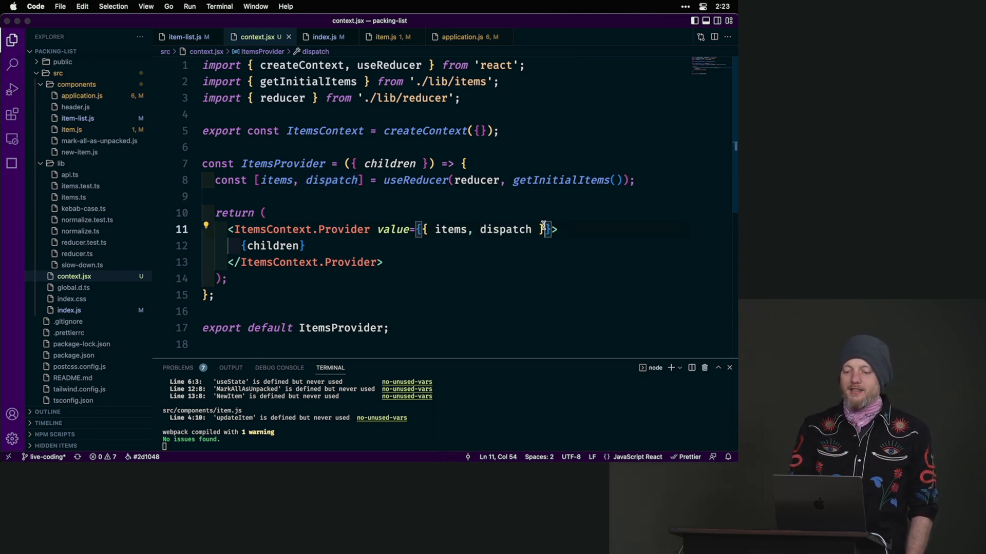
pyautogui.doubleClick(505, 229)
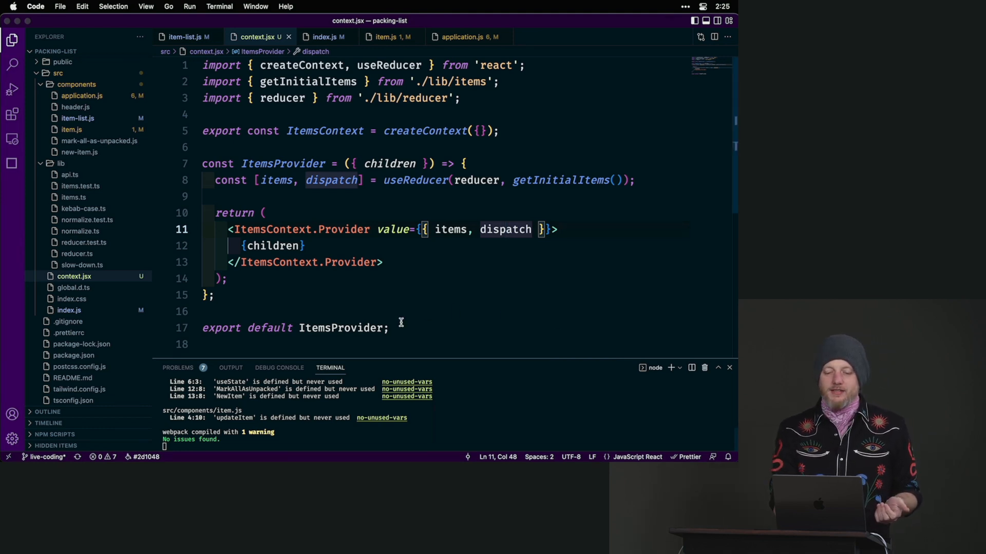
# Review dispatch in the provider value, the ItemsContext declaration and ItemsProvider's uses in context.jsx.
pyautogui.doubleClick(505, 229)
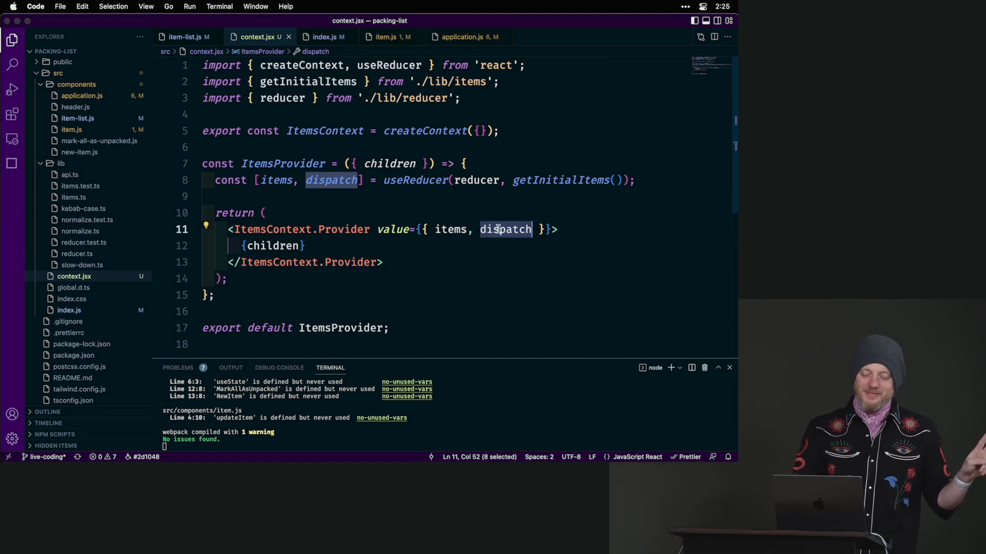
pyautogui.click(500, 130)
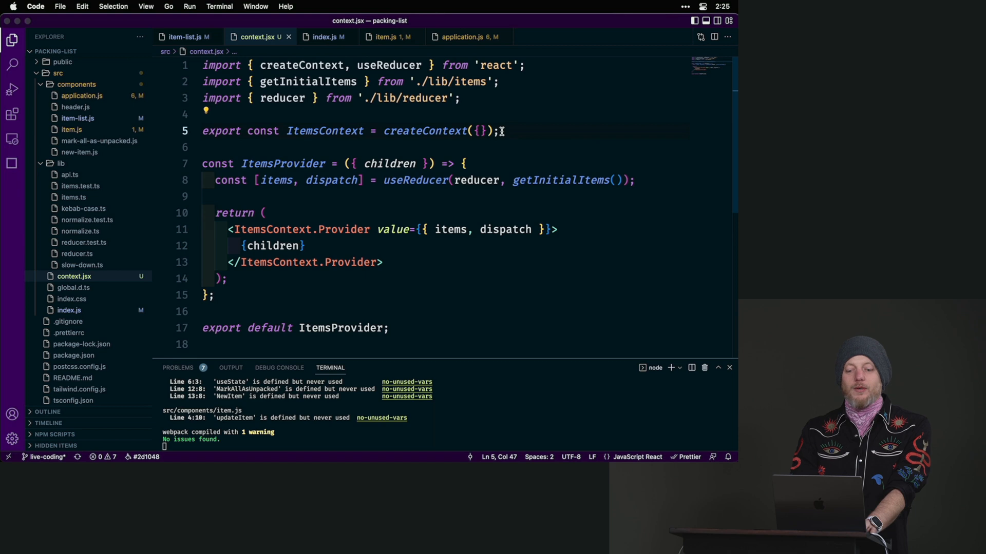
pyautogui.doubleClick(282, 163)
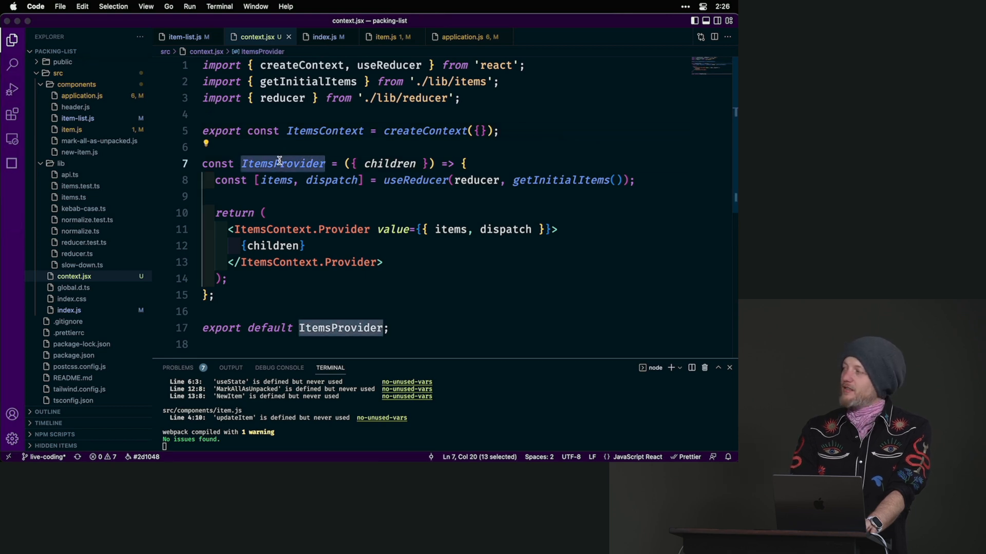
pyautogui.moveTo(276, 229)
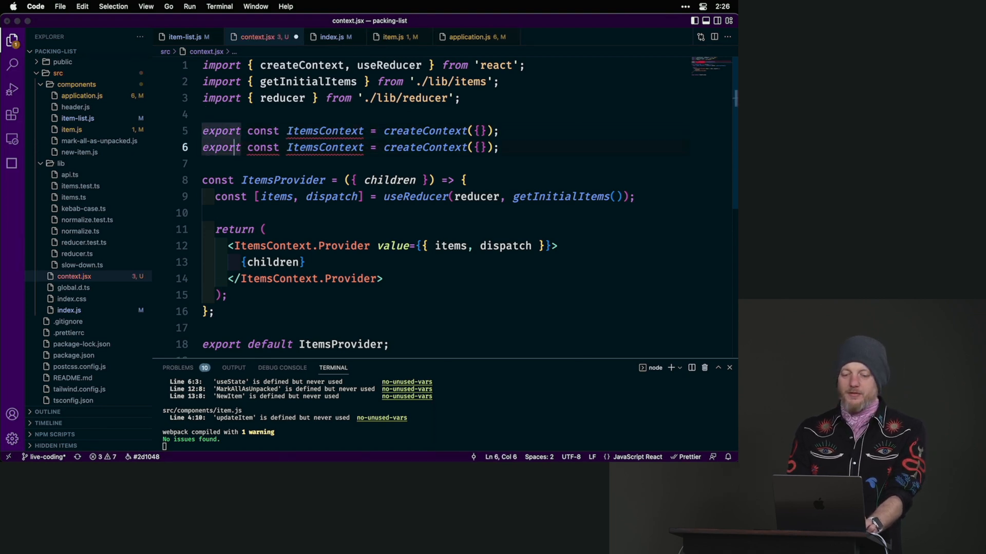
# Name the duplicated context ActionsContext and make ItemsContext.Provider pass only items.
pyautogui.write('Ac')
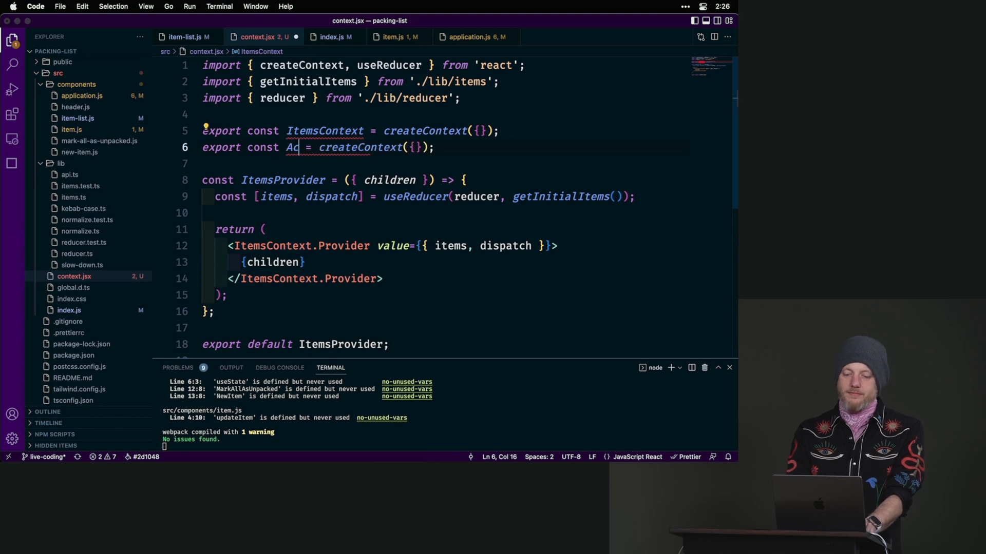
pyautogui.write('tionsCont')
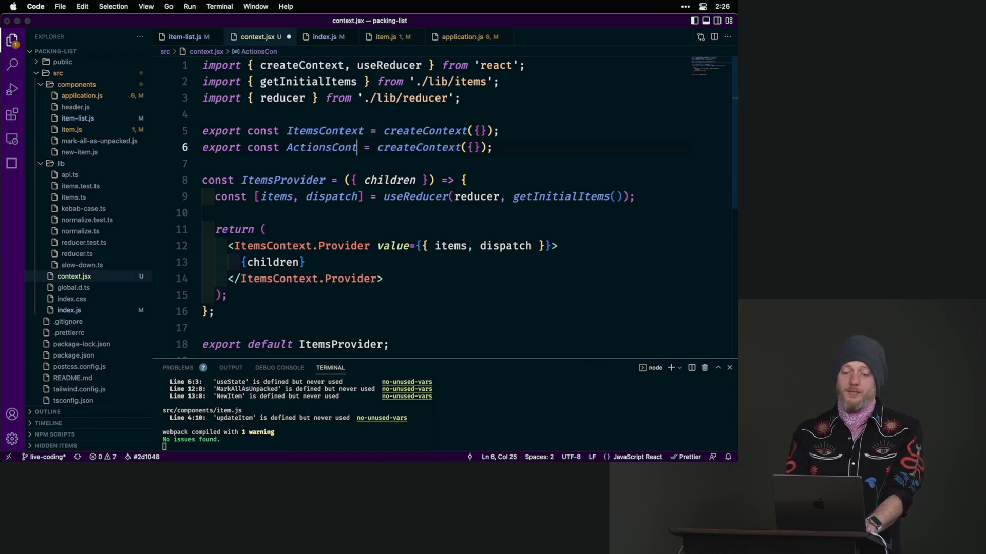
pyautogui.write('ext')
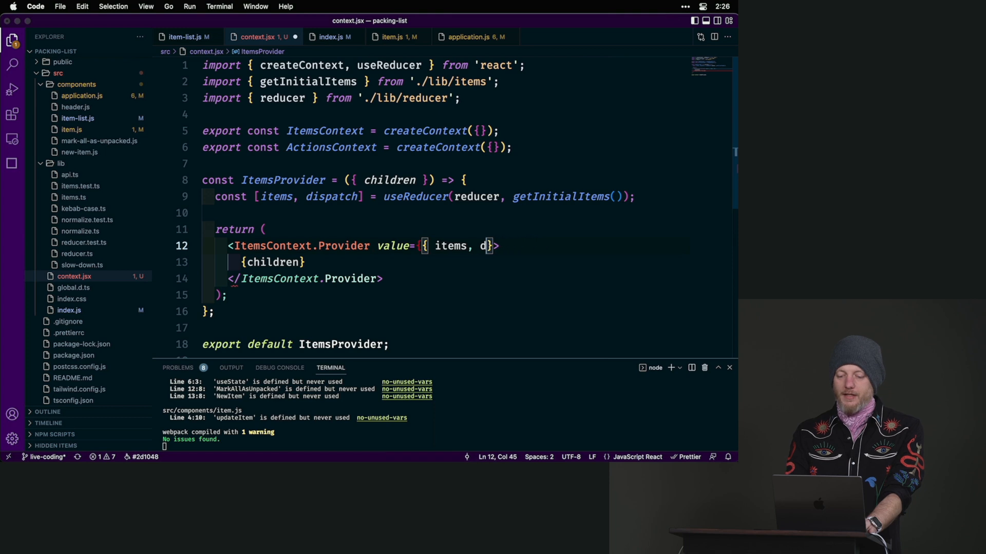
pyautogui.press('Backspace')
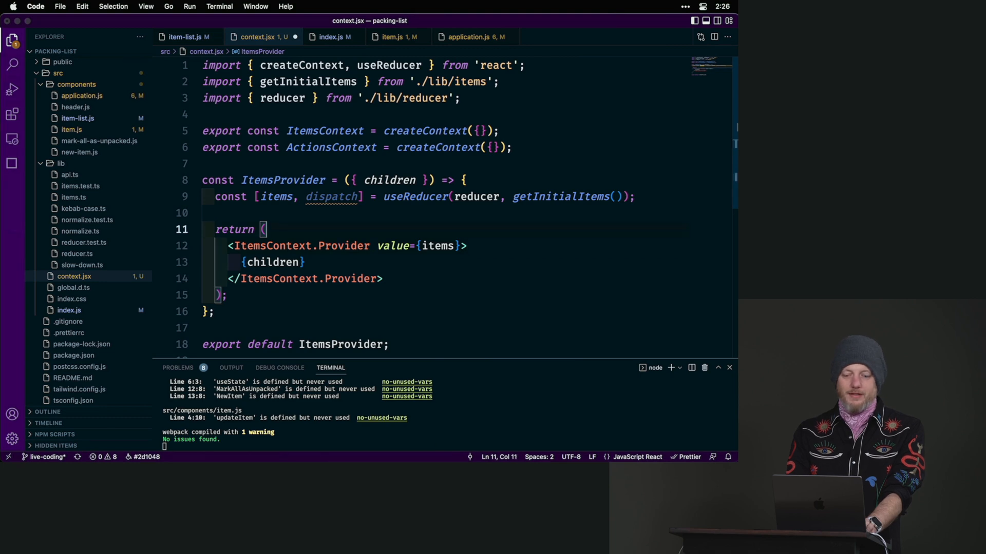
# Wrap the items provider in ActionsContext.Provider with value={dispatch}.
pyautogui.write('<')
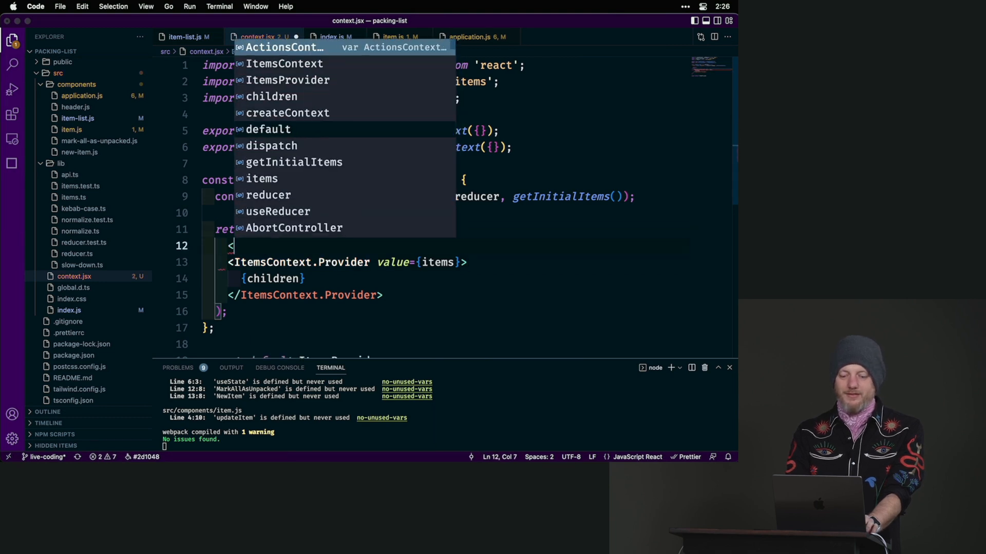
pyautogui.write('ActionsContext.Provider value')
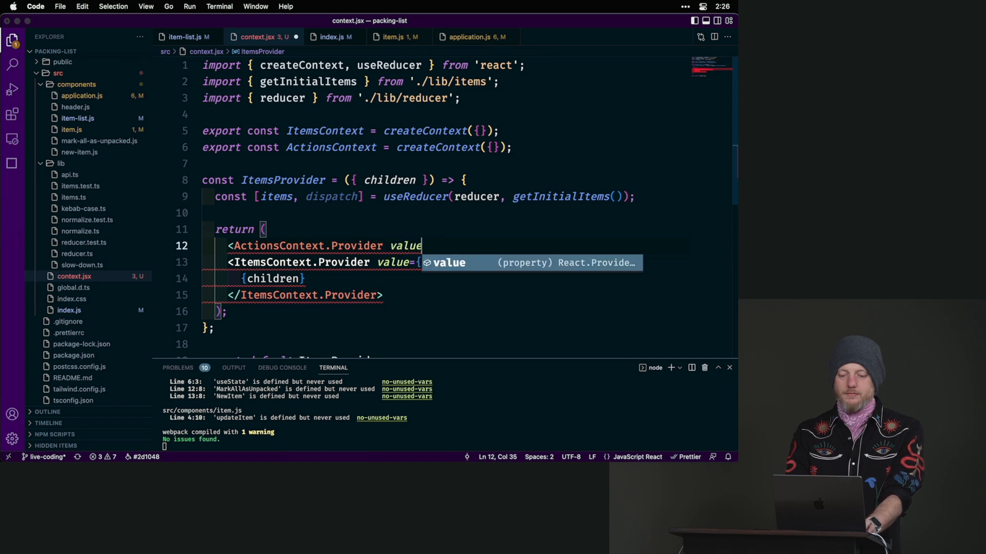
pyautogui.write('={}')
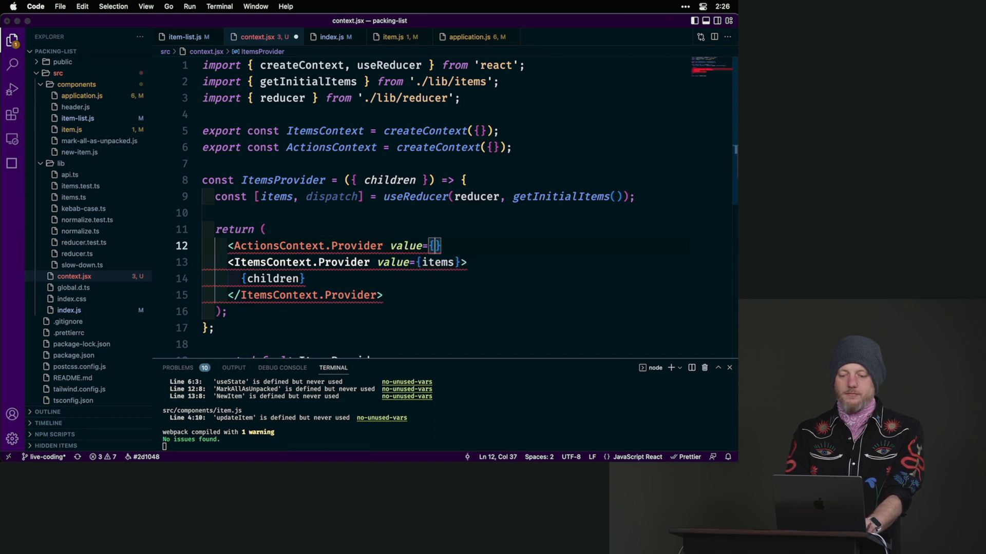
pyautogui.write('dispatch')
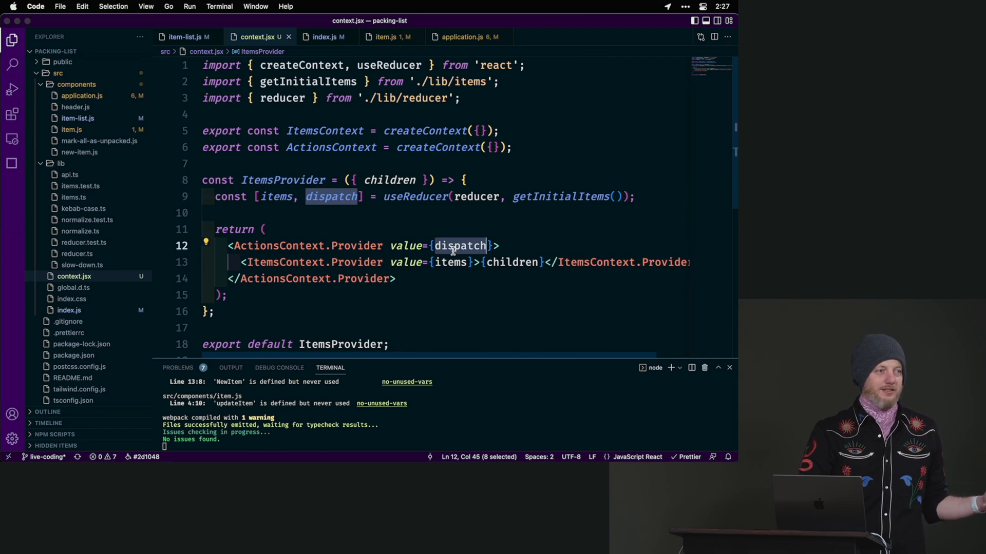
pyautogui.moveTo(460, 246)
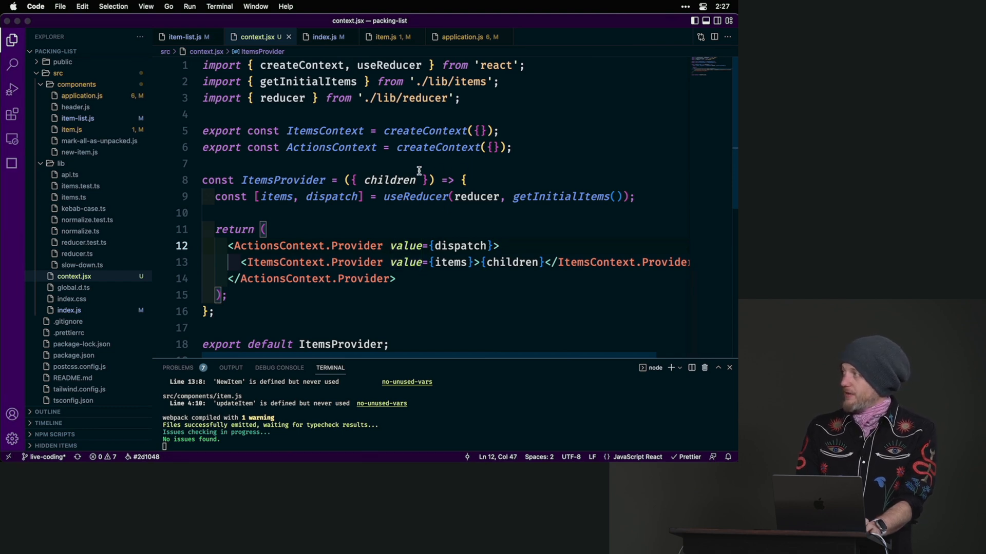
pyautogui.doubleClick(331, 147)
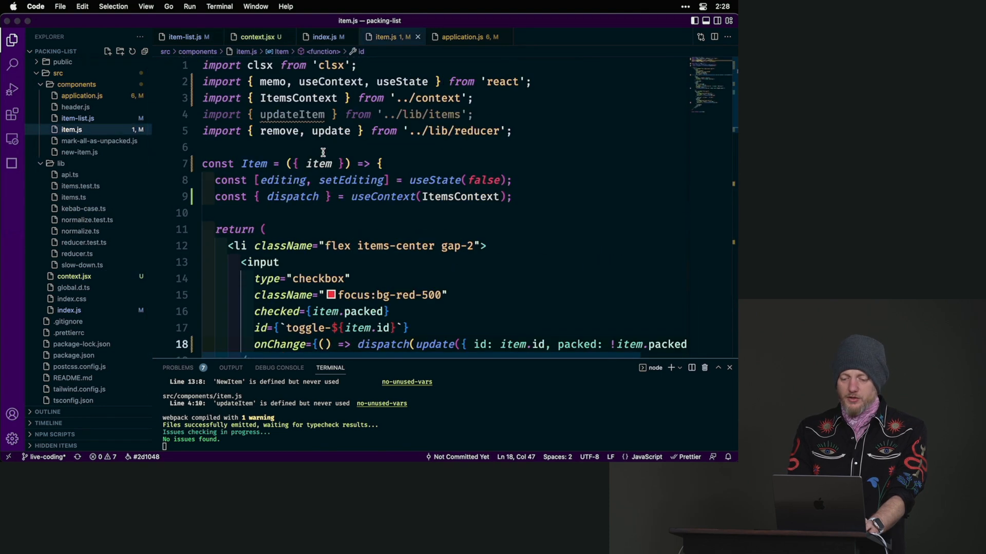
# In item.js read dispatch from ActionsContext with the auto-import from context.
pyautogui.doubleClick(459, 196)
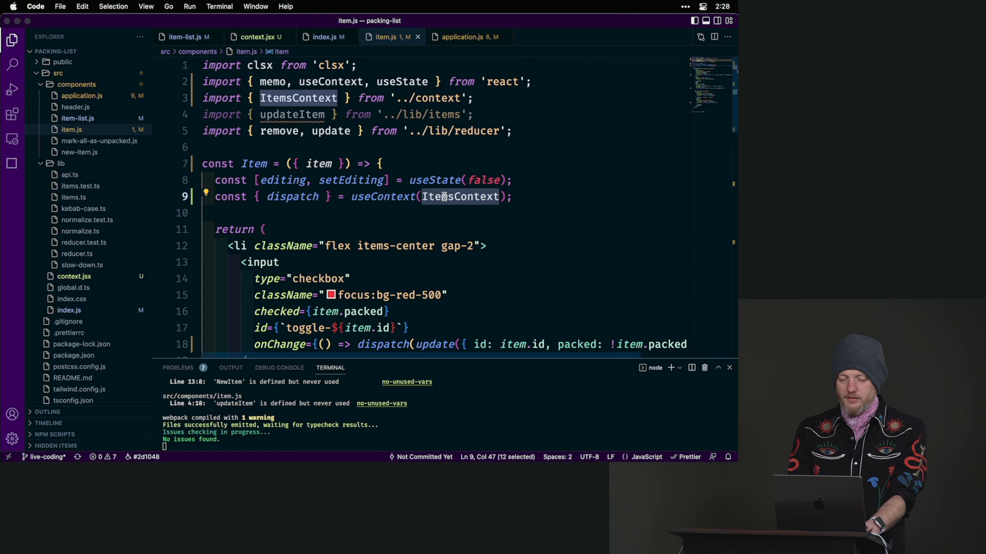
pyautogui.write('ActionsContext')
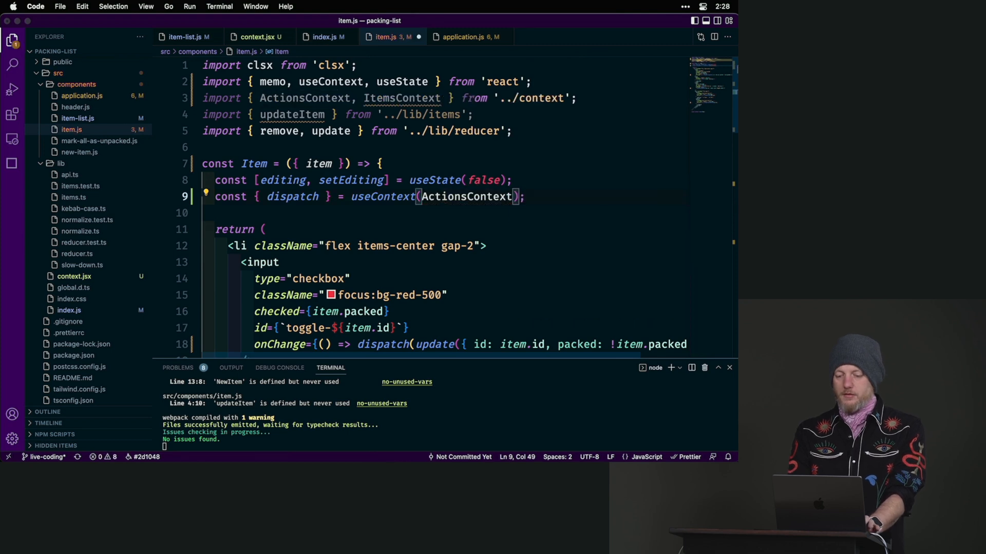
pyautogui.doubleClick(402, 99)
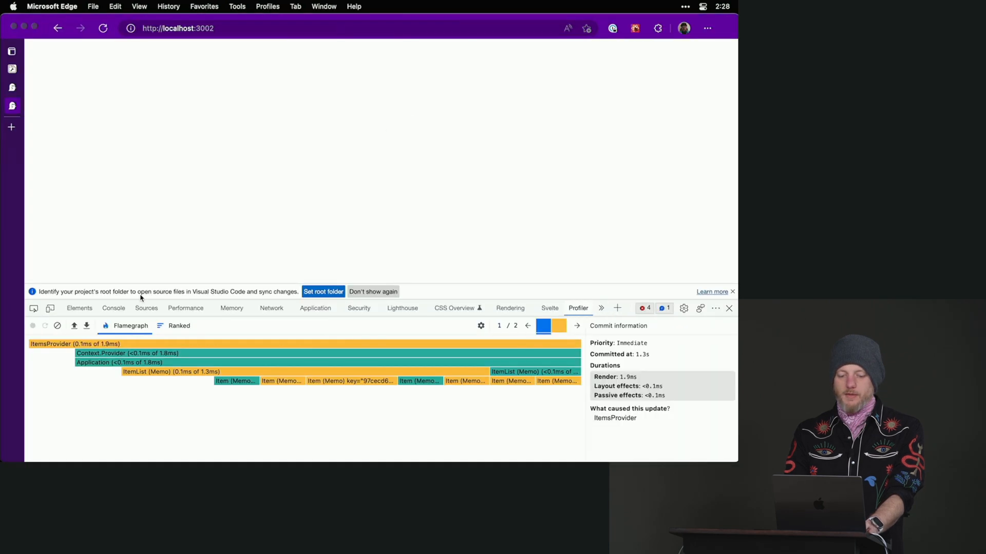
# Have Item read dispatch from ActionsContext, view application.js, and try removing AirPods in the browser.
pyautogui.click(113, 308)
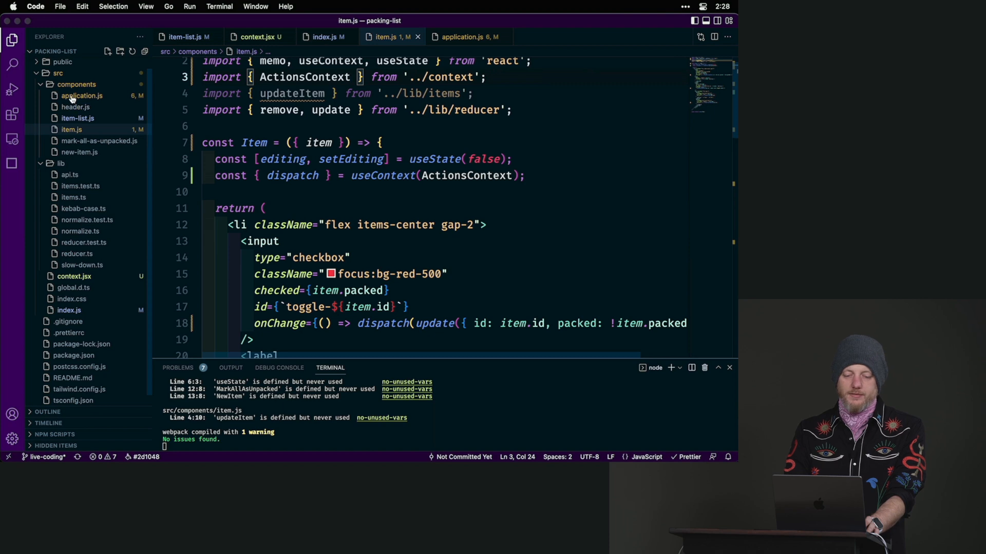
pyautogui.click(465, 37)
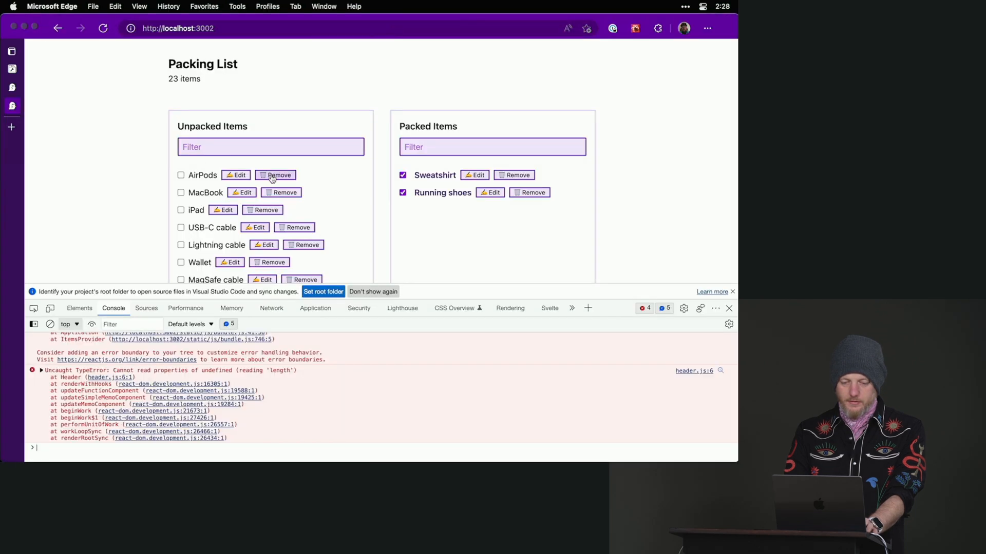
pyautogui.click(275, 174)
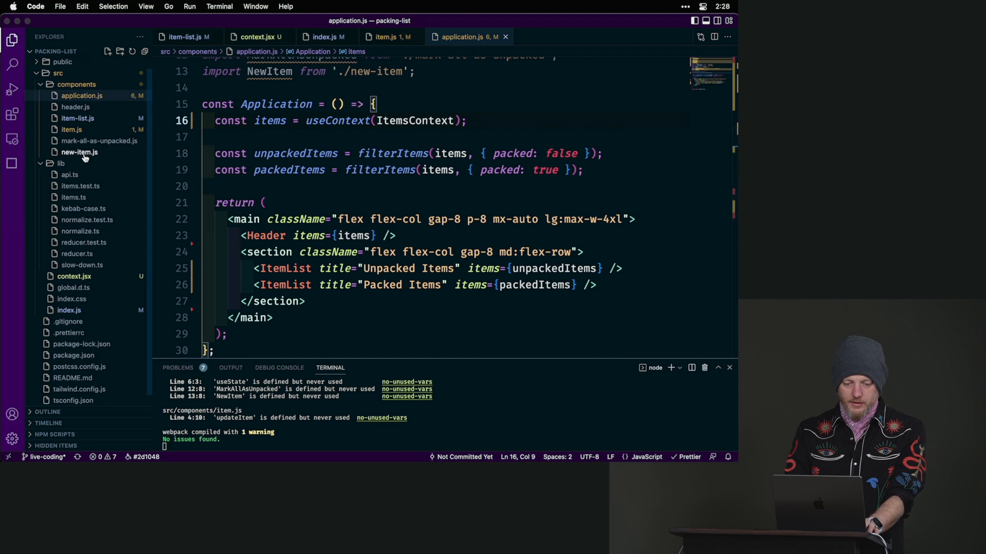
pyautogui.click(387, 37)
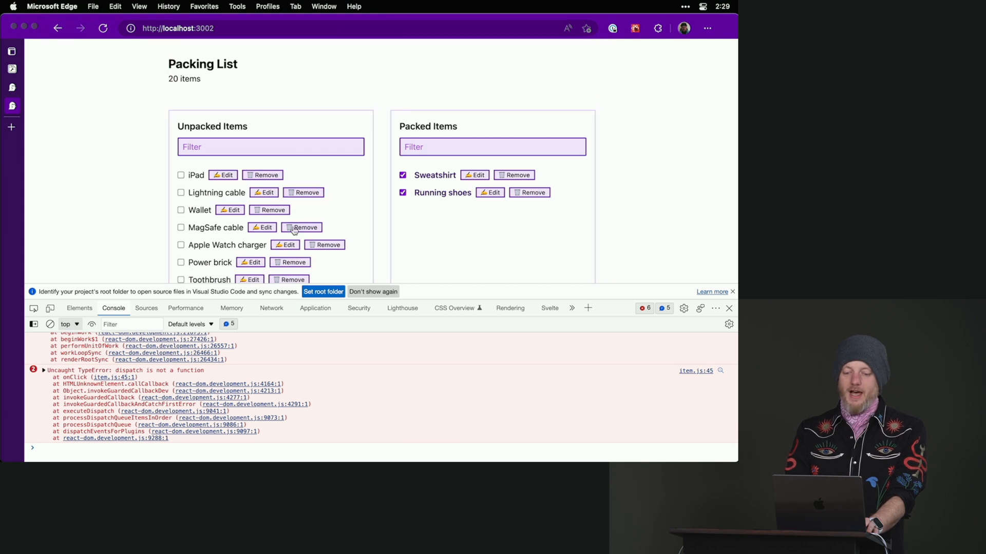
# Remove the MagSafe cable and another unpacked item, then return to the editor.
pyautogui.click(301, 227)
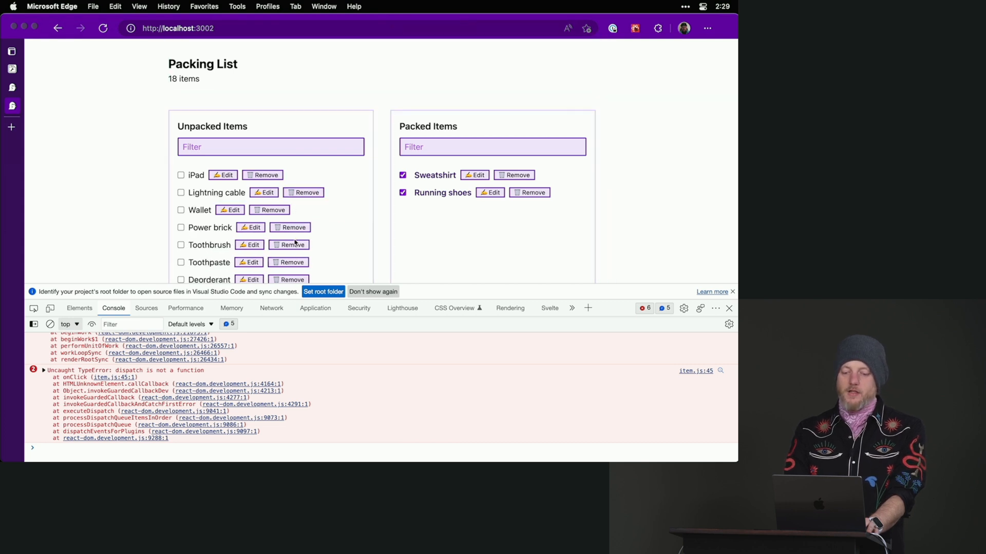
pyautogui.click(287, 245)
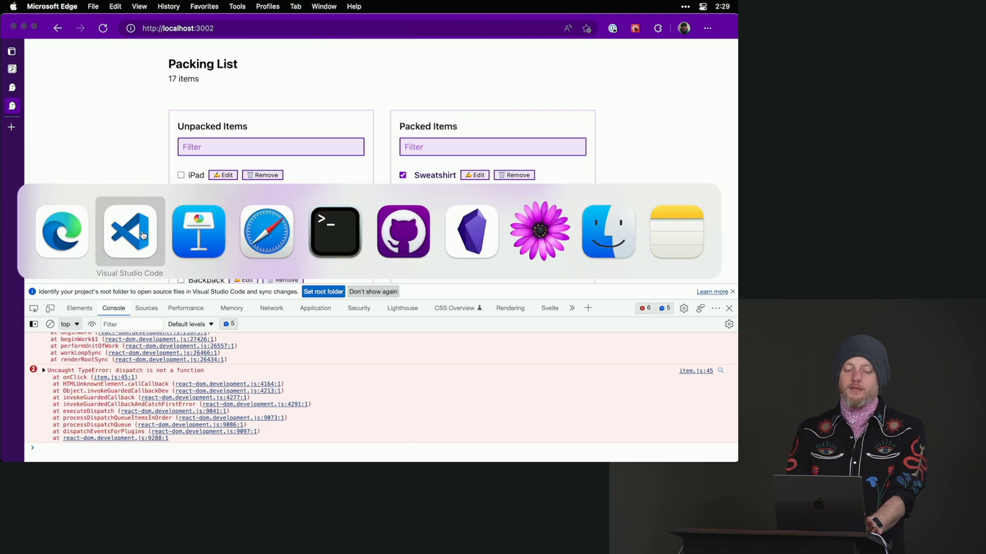
pyautogui.click(131, 231)
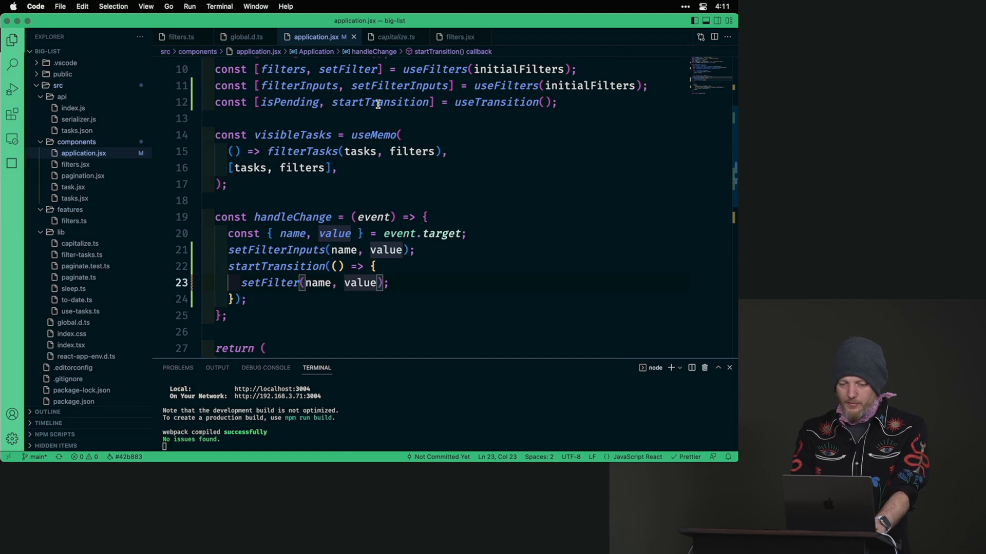
# Scroll application.jsx to the useTransition-based handleChange and Loading markup.
pyautogui.scroll(-3)
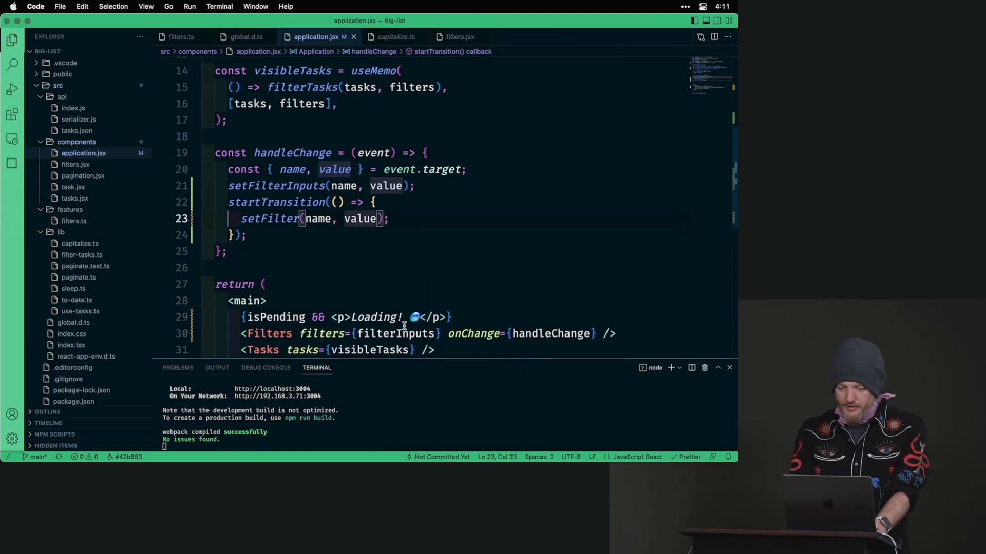
# Delete the filterInputs state and useTransition wrapper, and begin importing another React hook.
pyautogui.write('filterInputs, setFilterInputs] = useFilters(initialFilters);')
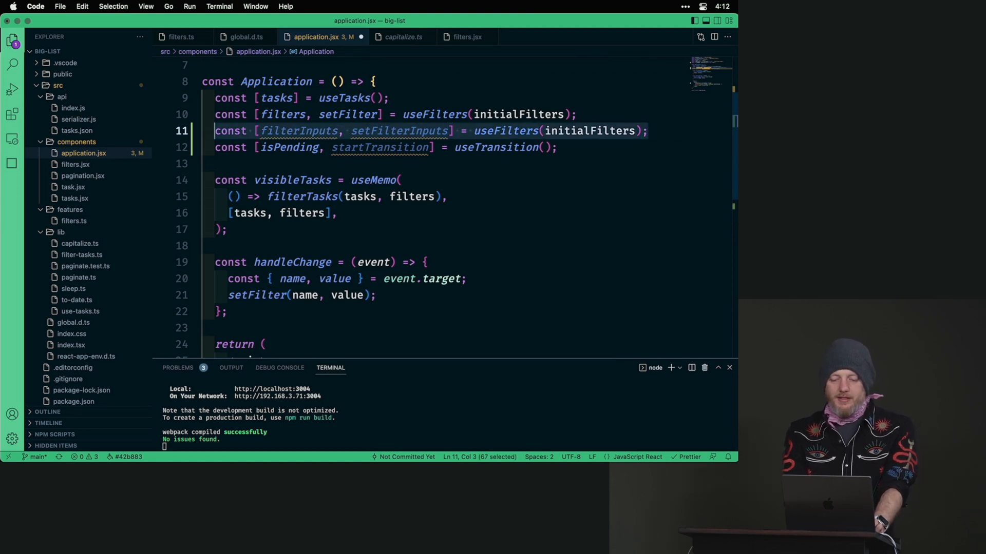
pyautogui.press('Backspace')
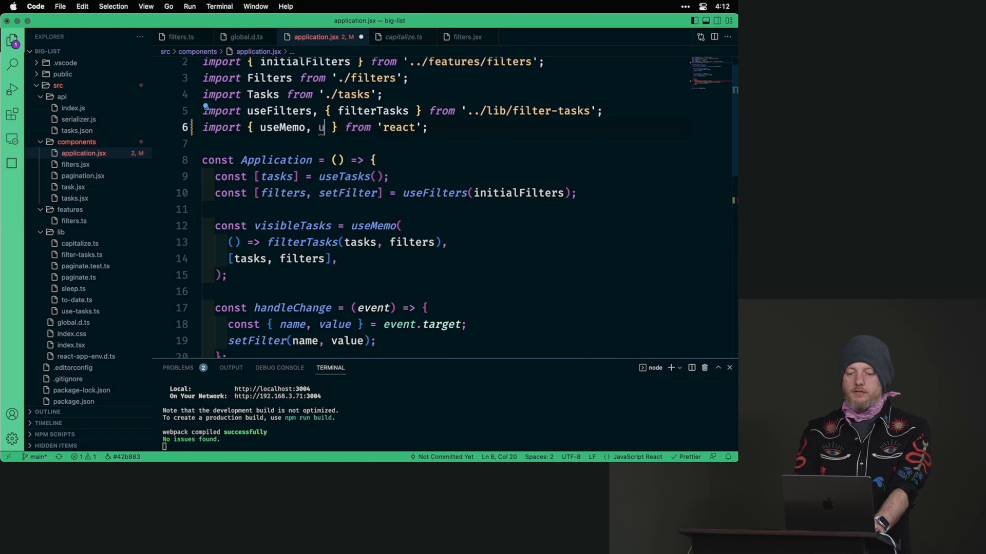
pyautogui.write('seDebugValue')
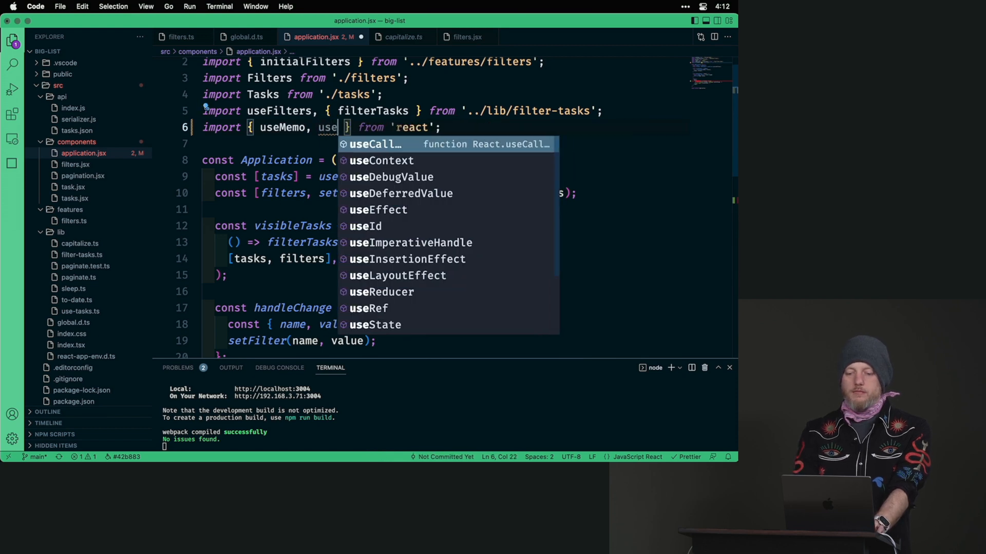
# Accept useDeferredValue into the React import and move to the line after the filters state.
pyautogui.press('Down')
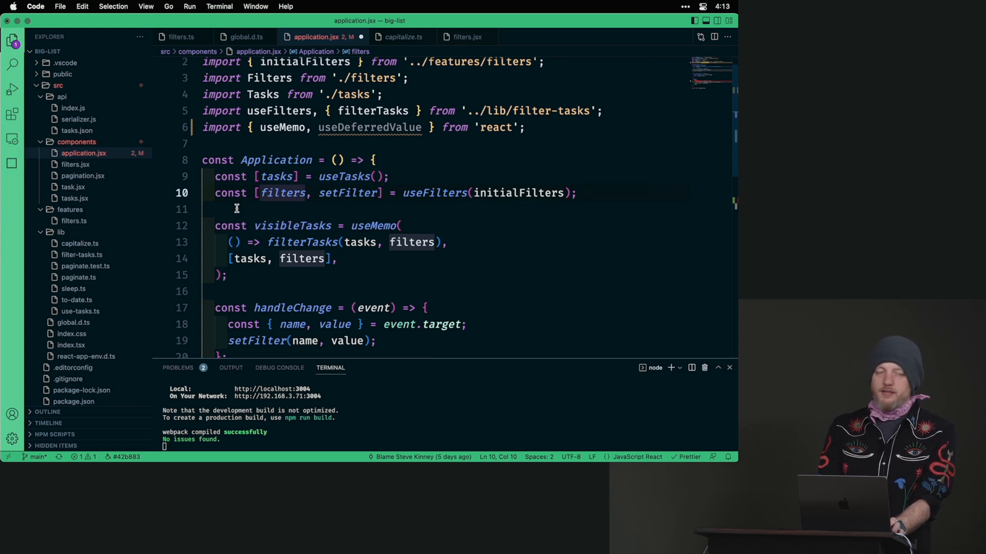
pyautogui.click(236, 209)
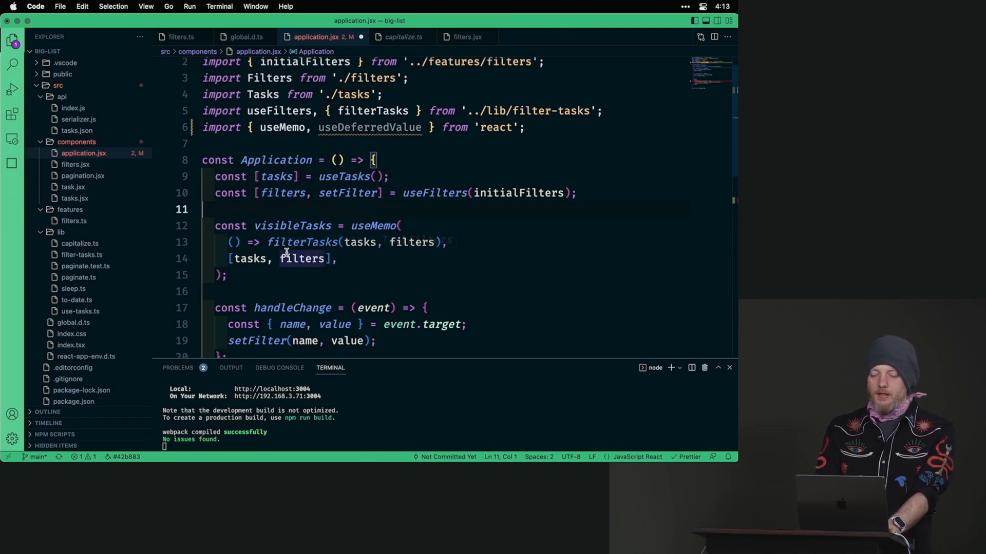
# Write const deferredFilters = useDeferredValue(filters) after the filters state.
pyautogui.click(577, 193)
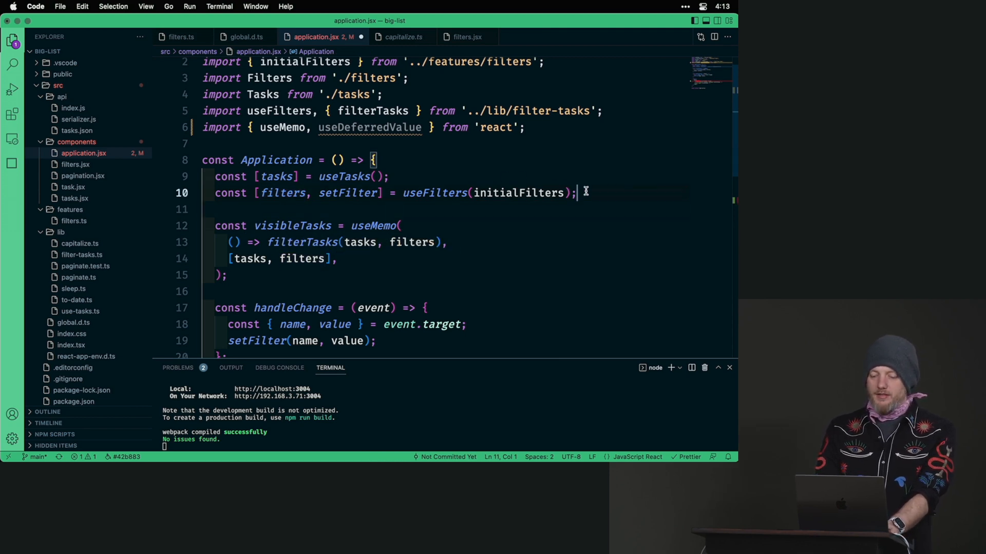
pyautogui.write('const d')
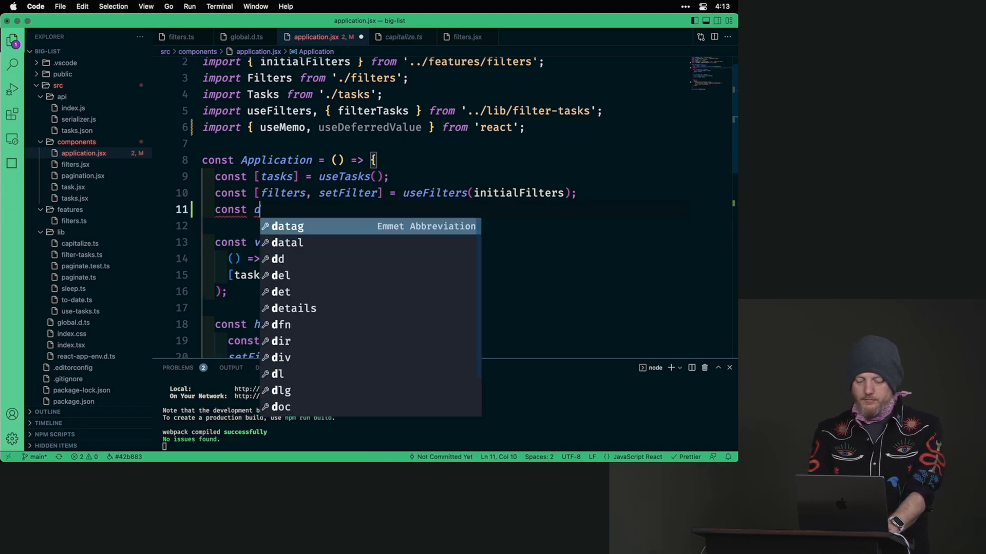
pyautogui.write('eferredFi')
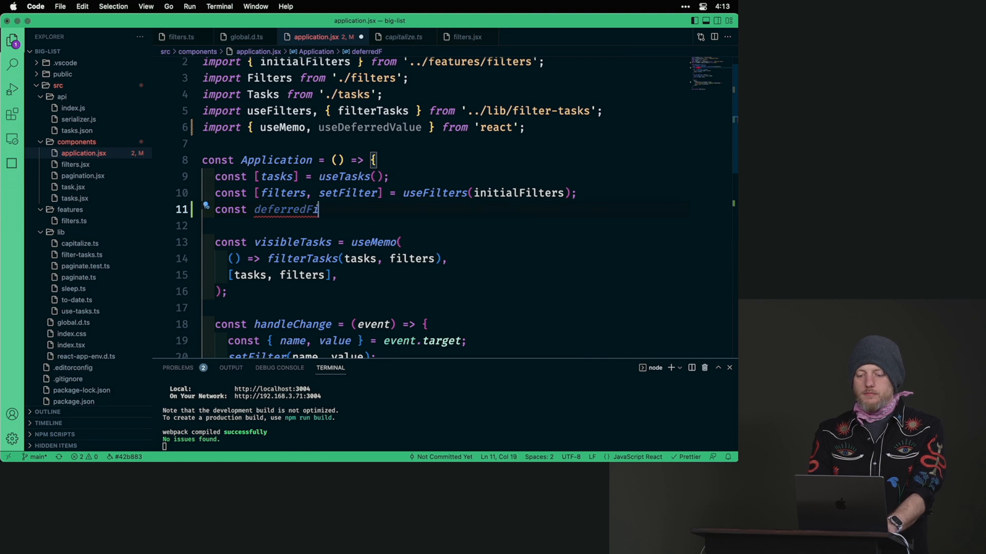
pyautogui.write('lters =')
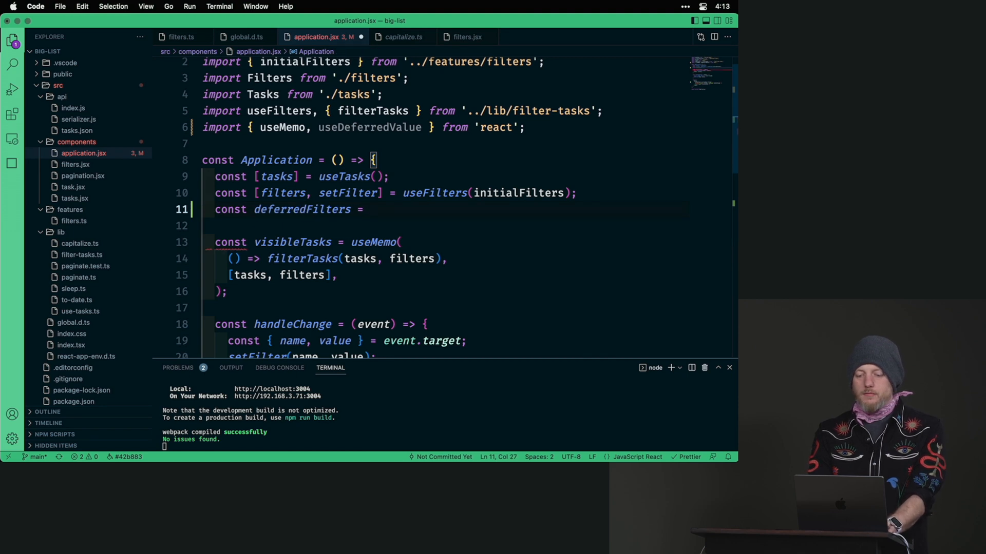
pyautogui.write('useDeferredValue')
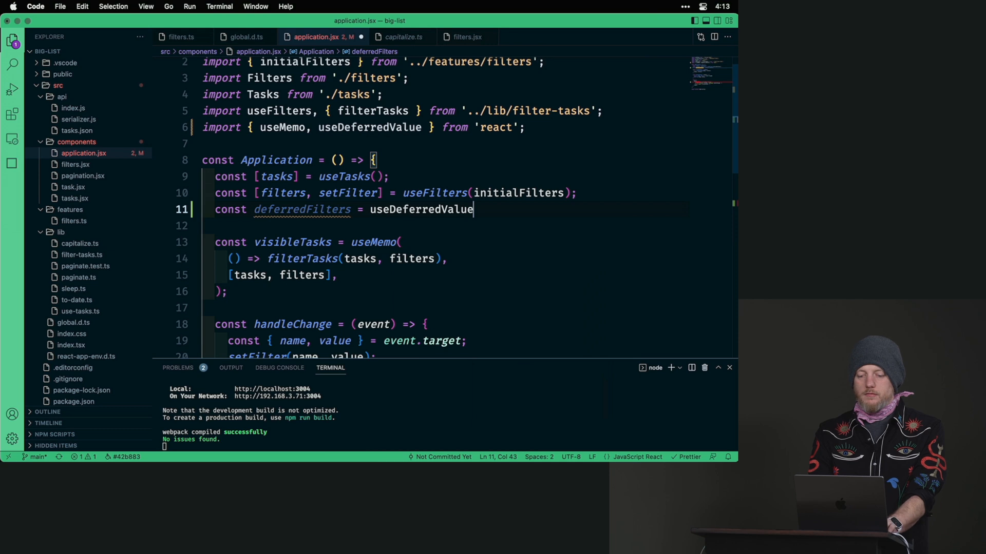
pyautogui.write('(filters);')
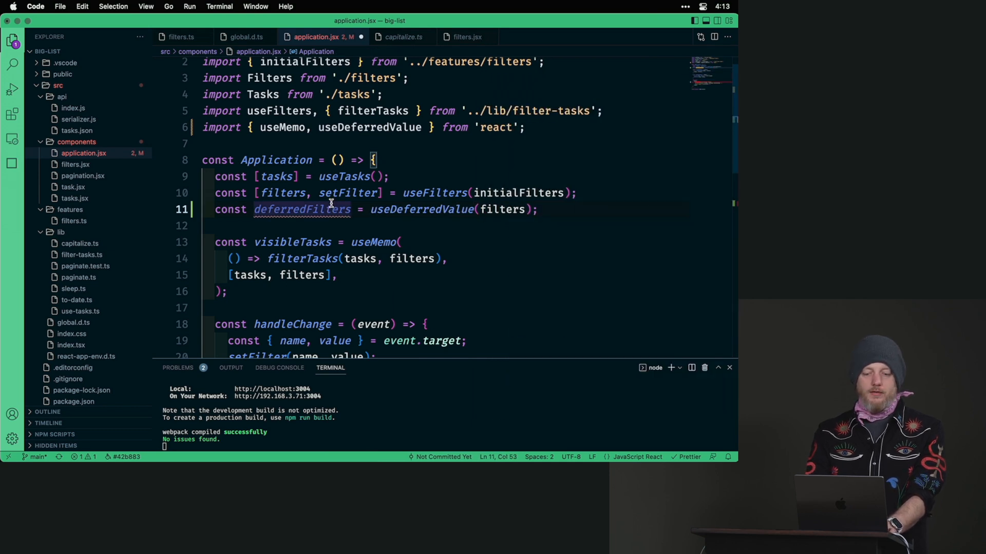
# Use deferredFilters in the useMemo task filtering and select isPending in the Loading condition.
pyautogui.doubleClick(302, 210)
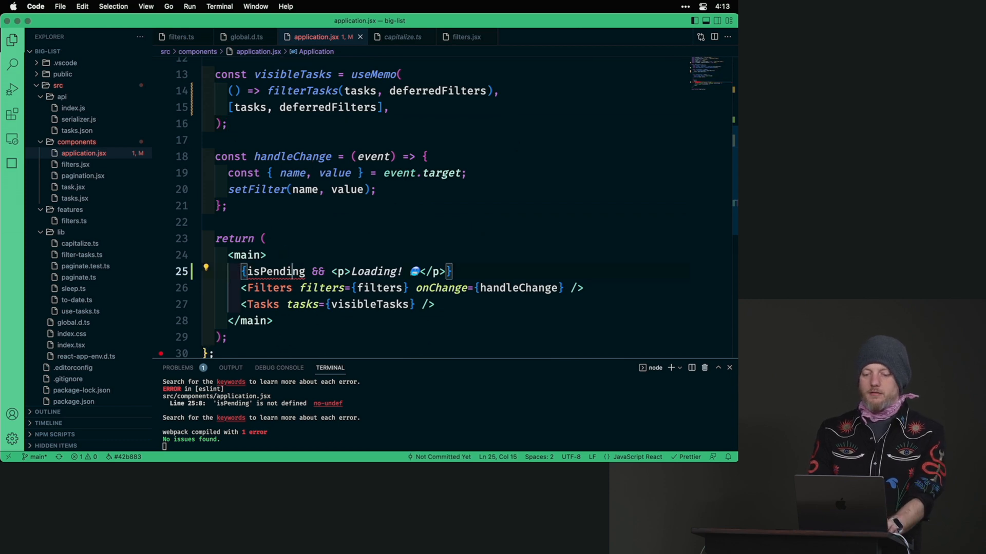
pyautogui.moveTo(247, 271); pyautogui.dragTo(443, 271)
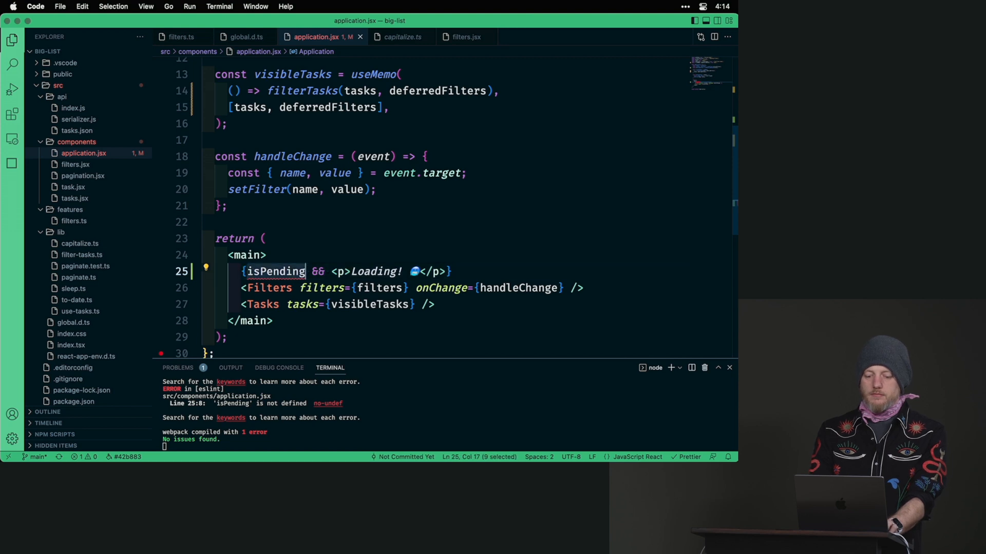
# Replace isPending with deferredFilters !== filters in the Loading! condition.
pyautogui.write('d')
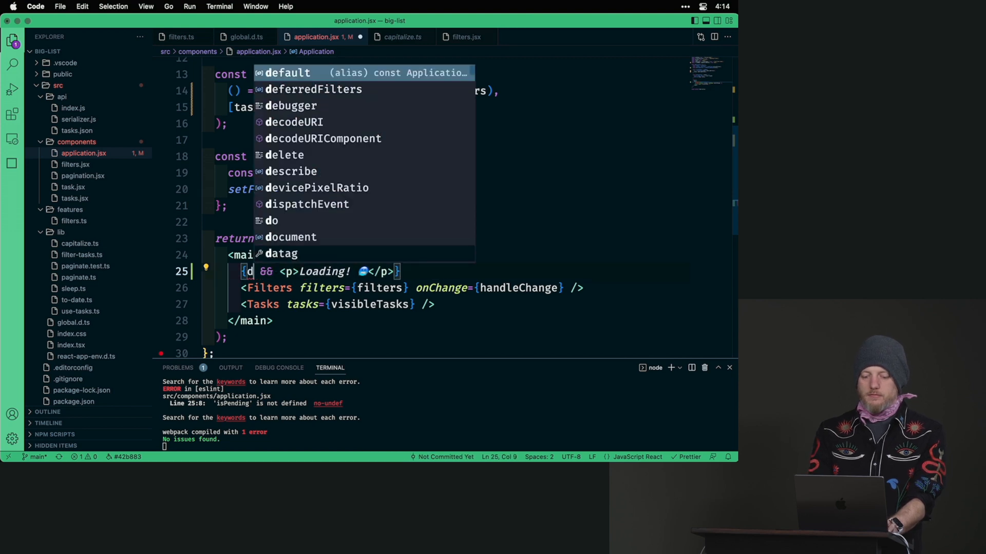
pyautogui.write('eferredFilters ===')
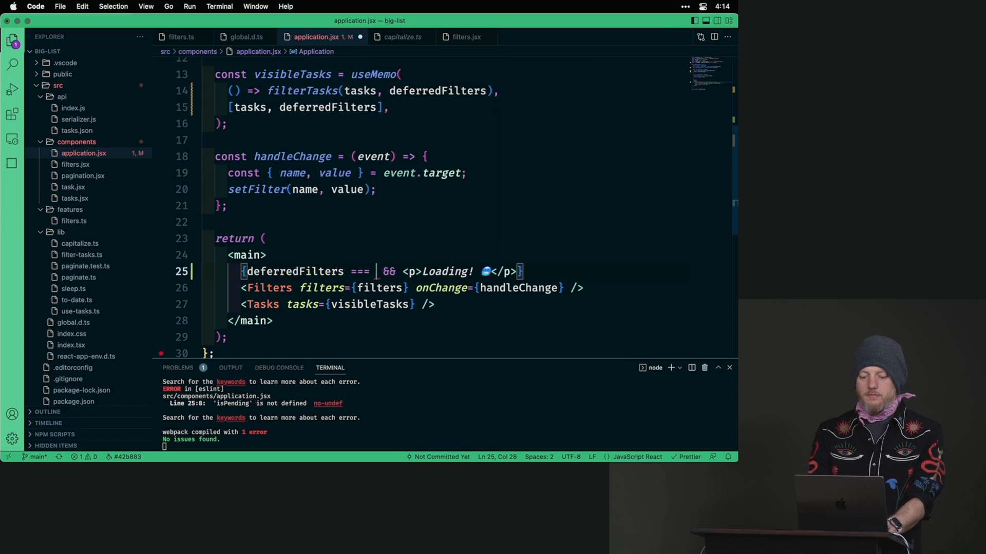
pyautogui.write('filters')
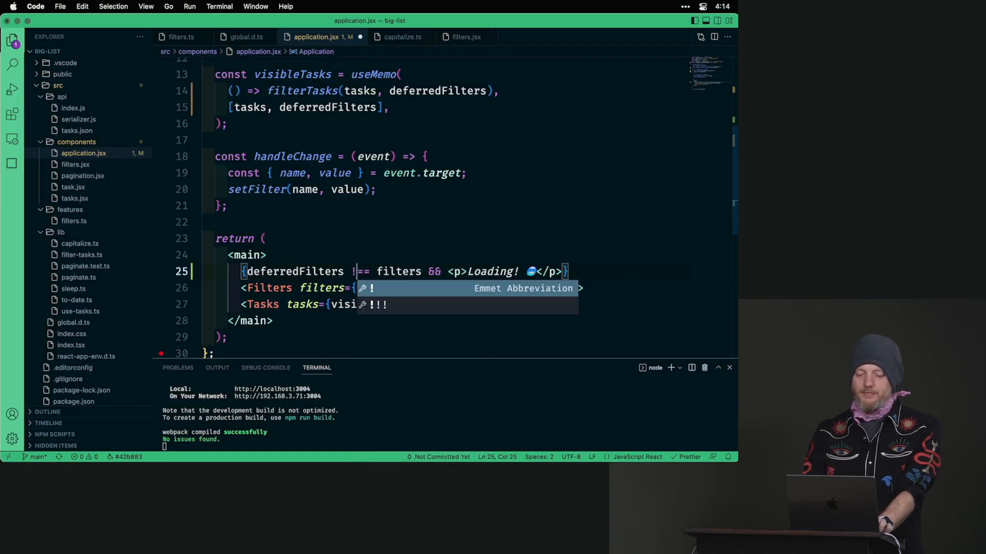
# In Edge, type 'e' into the Title filter and watch Loading! appear above the empty table.
pyautogui.press('cmd+tab')
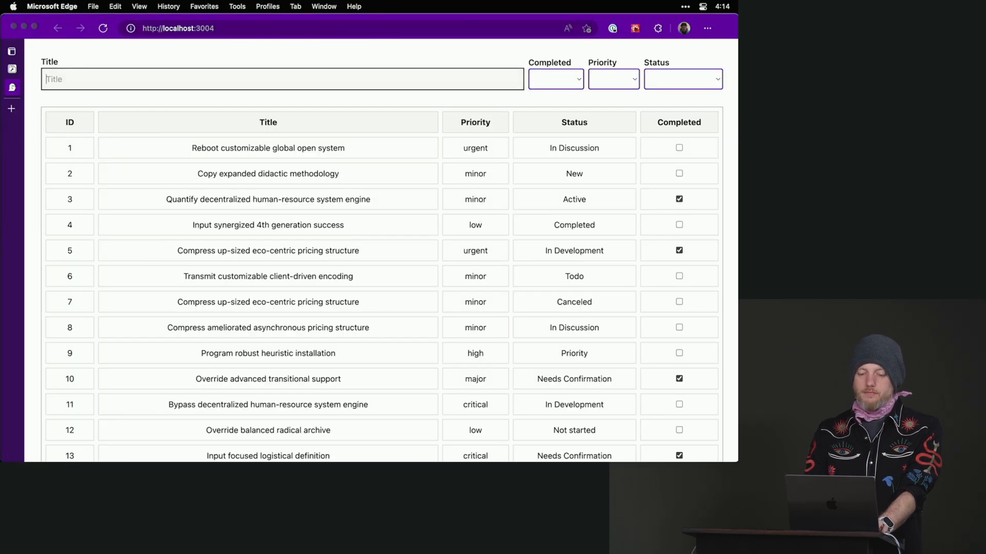
pyautogui.write('e')
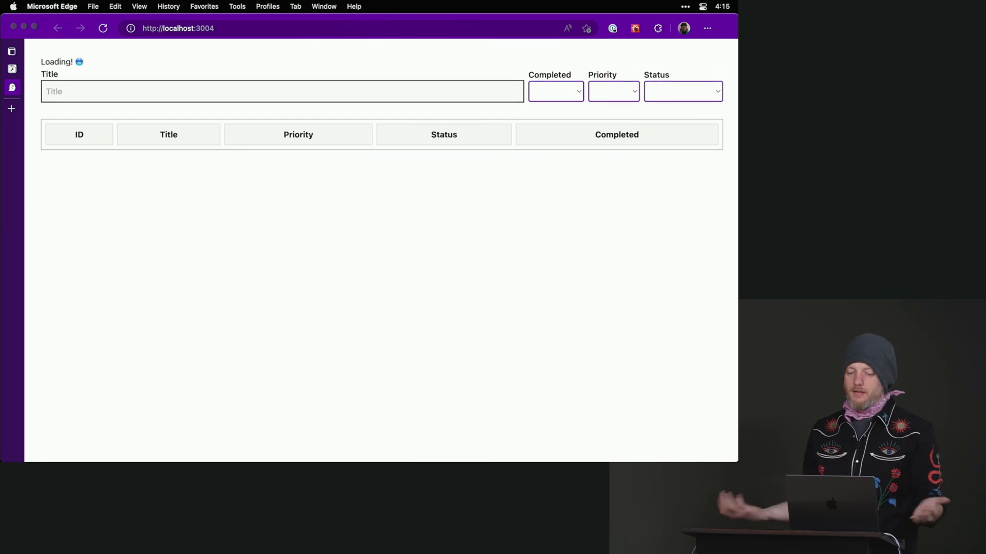
pyautogui.click(282, 92)
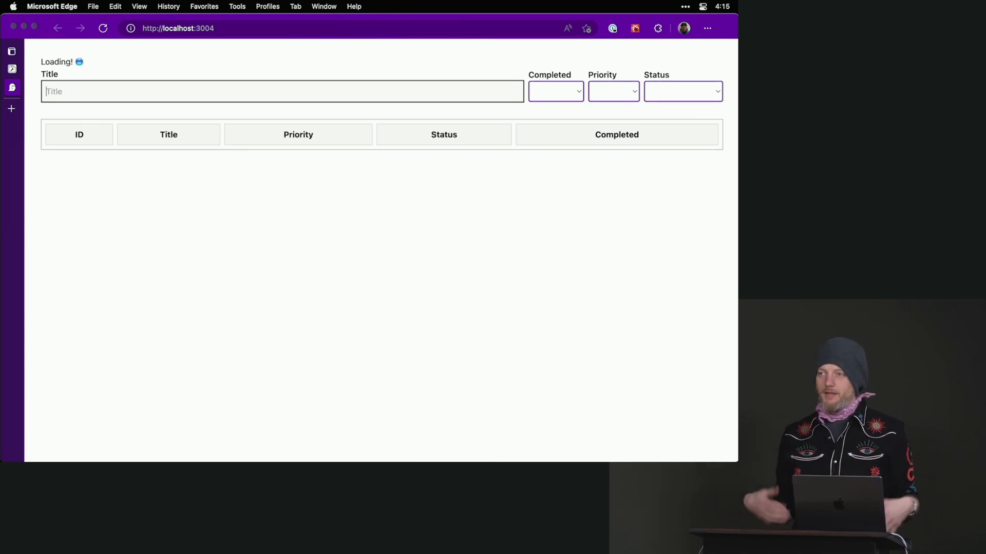